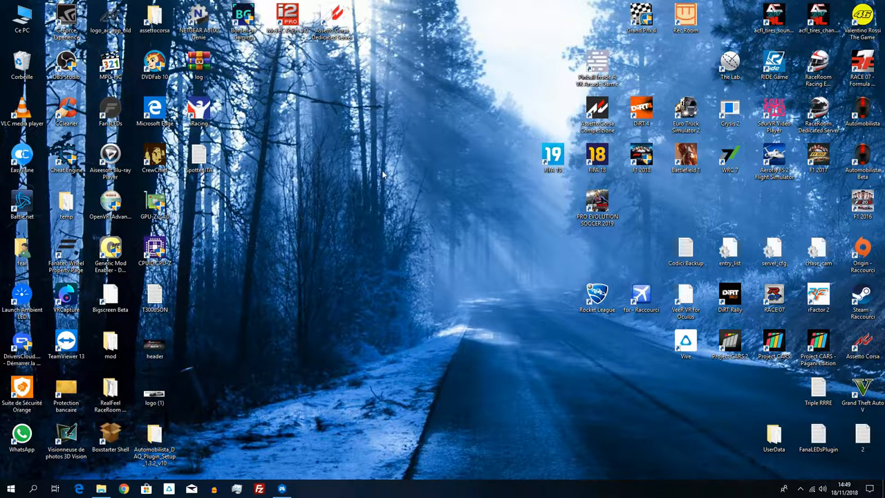
mouse_move(349, 279)
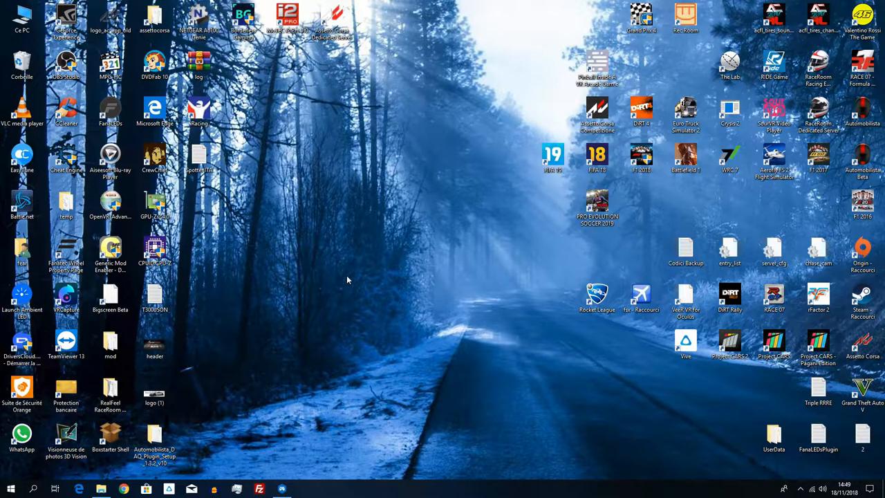
- Open the Automobilista_DAQ_Plugin_Setup_1.3.2_v10 folder from the desktop
drag(155, 440, 368, 235)
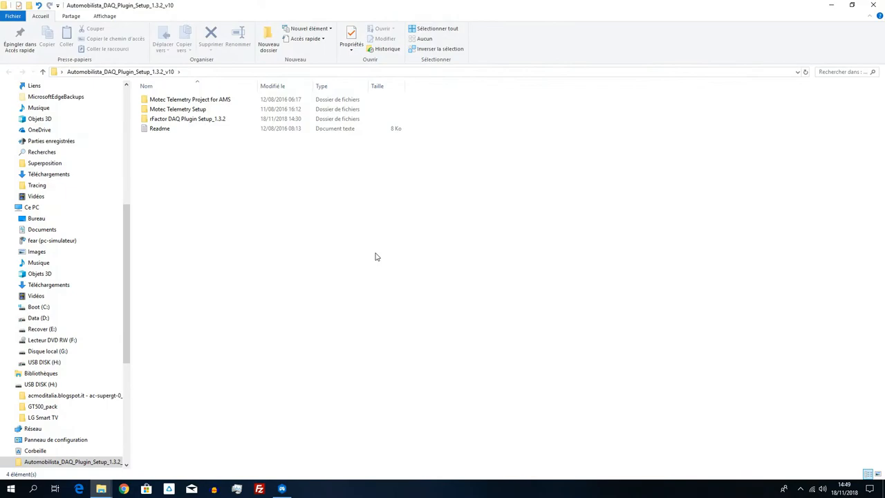
mouse_move(311, 261)
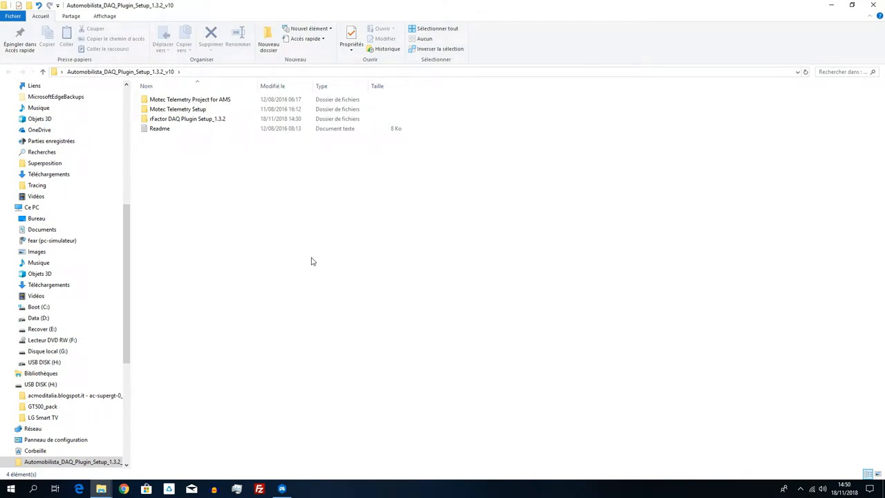
mouse_move(285, 196)
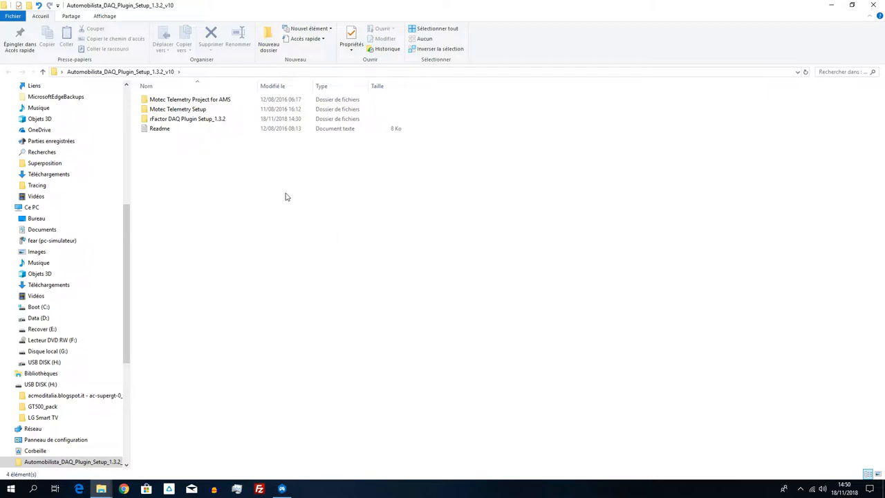
- Browse the MoTeC project folders and reach the setup folder holding the rFactorDAQPluginSetup_1.3.2 installer
click(188, 119)
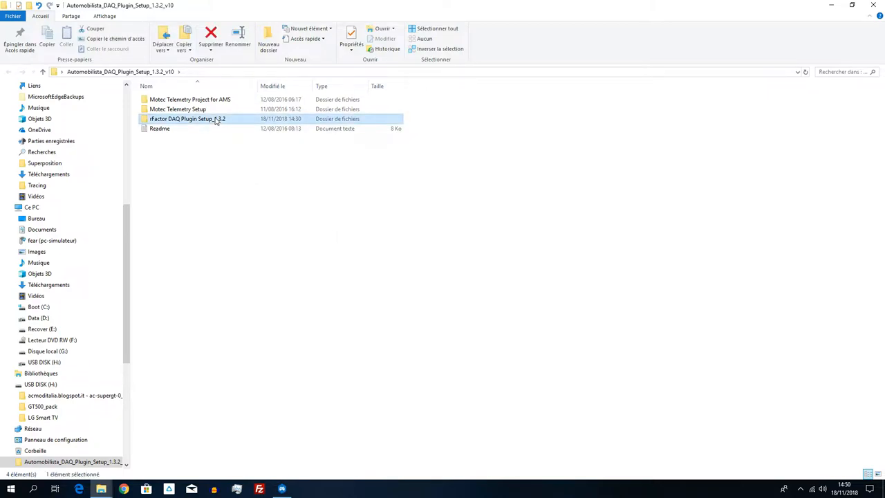
double_click(177, 107)
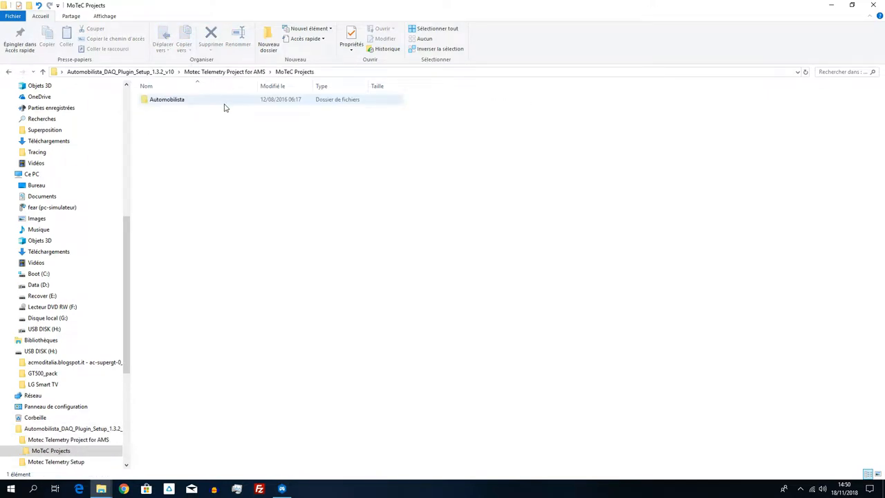
double_click(166, 100)
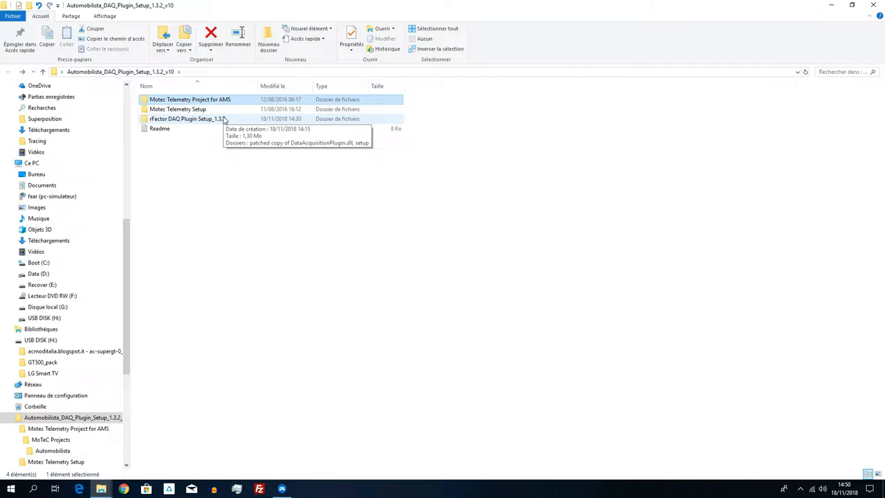
double_click(183, 119)
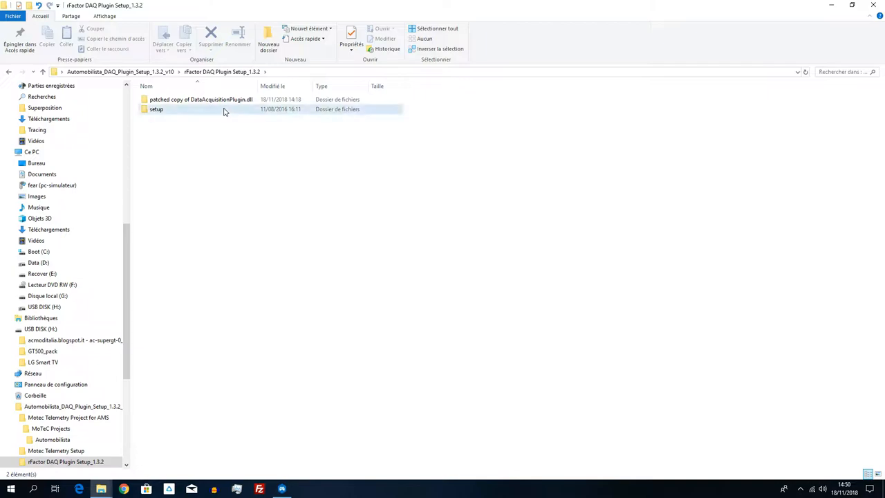
double_click(156, 110)
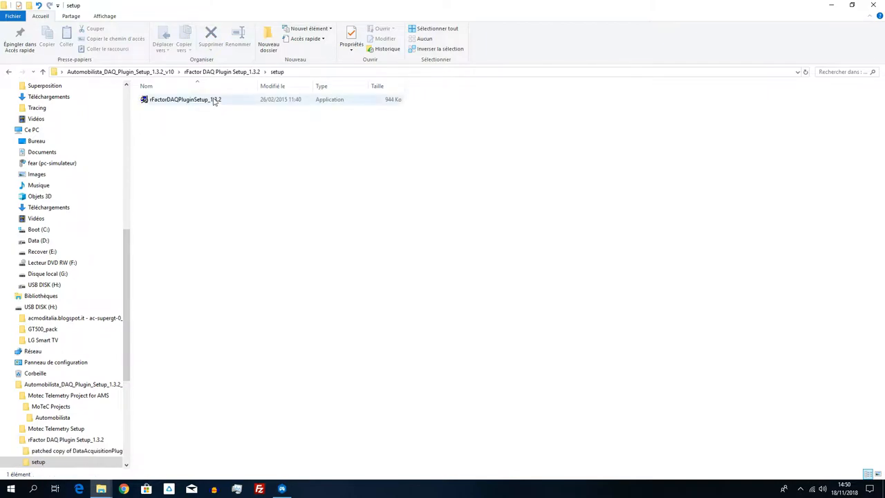
- Launch rFactorDAQPluginSetup_1.3.2, allow changes and accept the licence
double_click(183, 100)
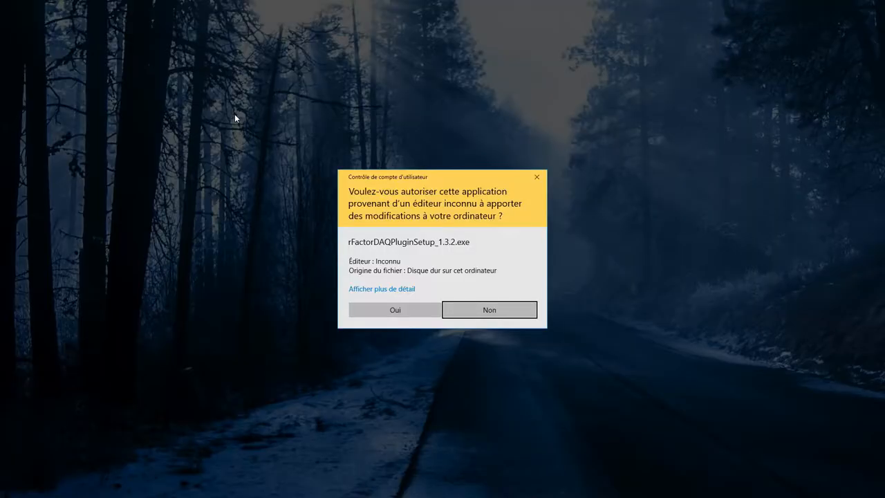
click(395, 310)
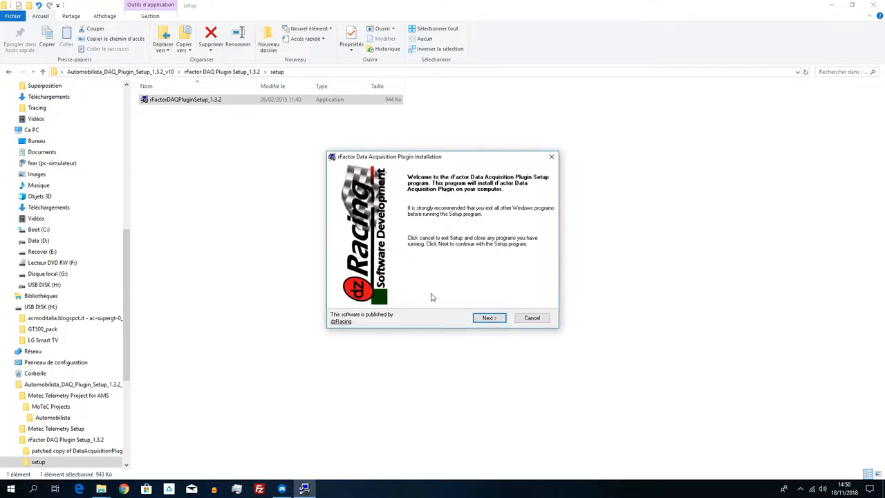
click(488, 317)
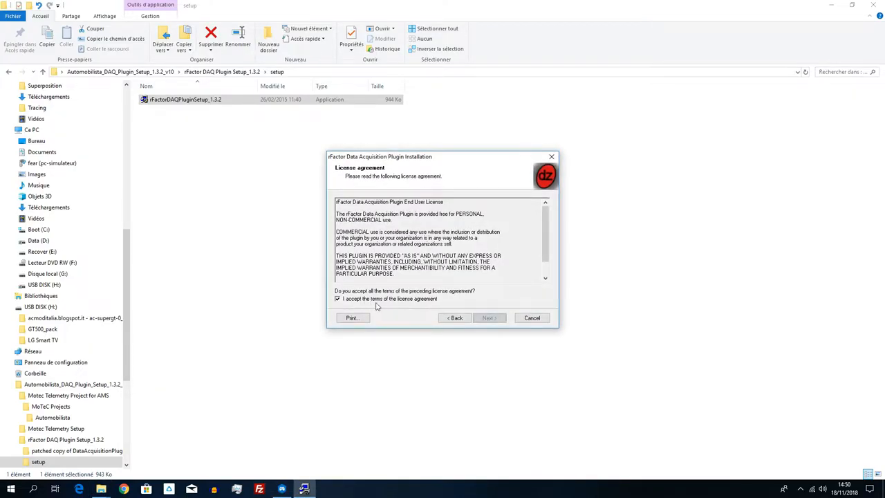
click(490, 316)
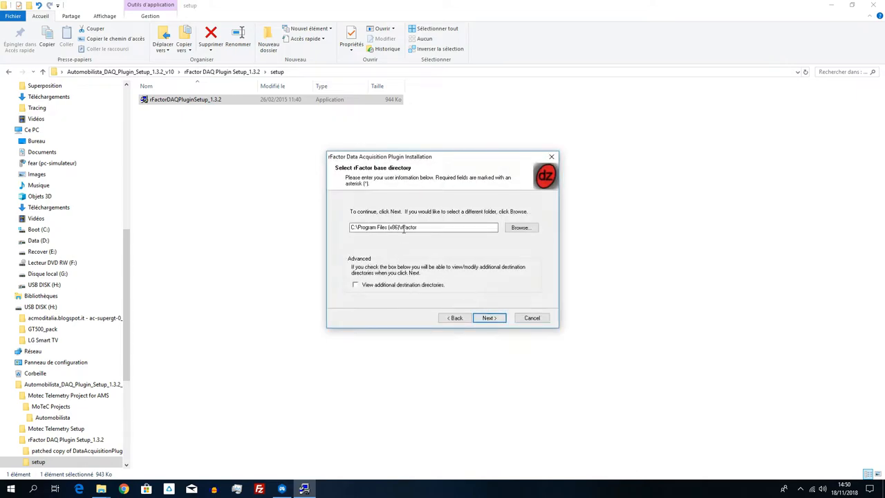
- Set the base directory to Documents\Automobilista Beta, install the plugin and finish
triple_click(424, 227)
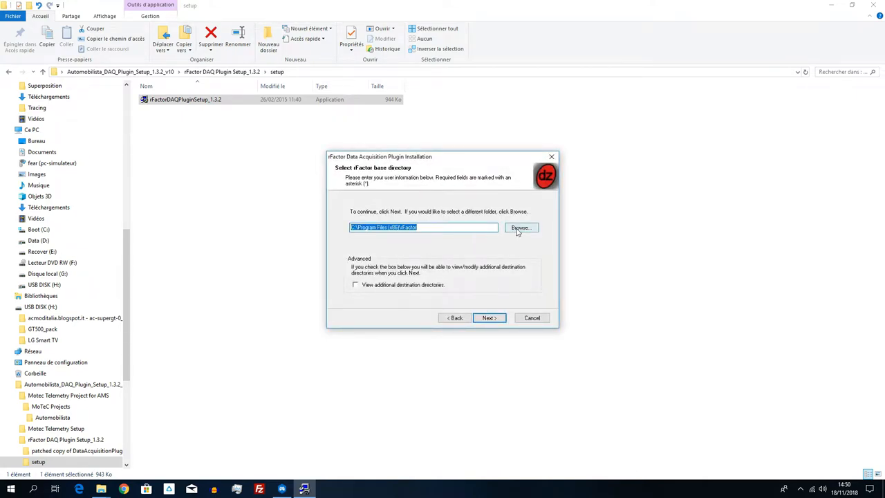
click(520, 227)
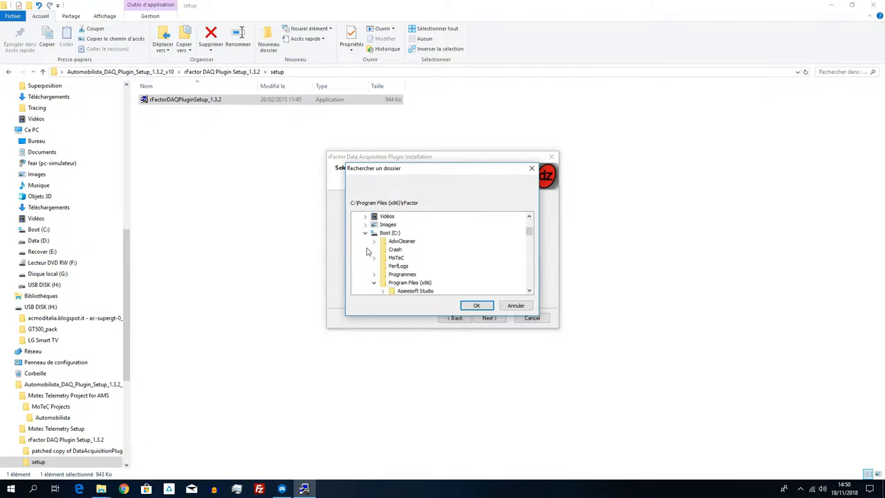
scroll(down, 3)
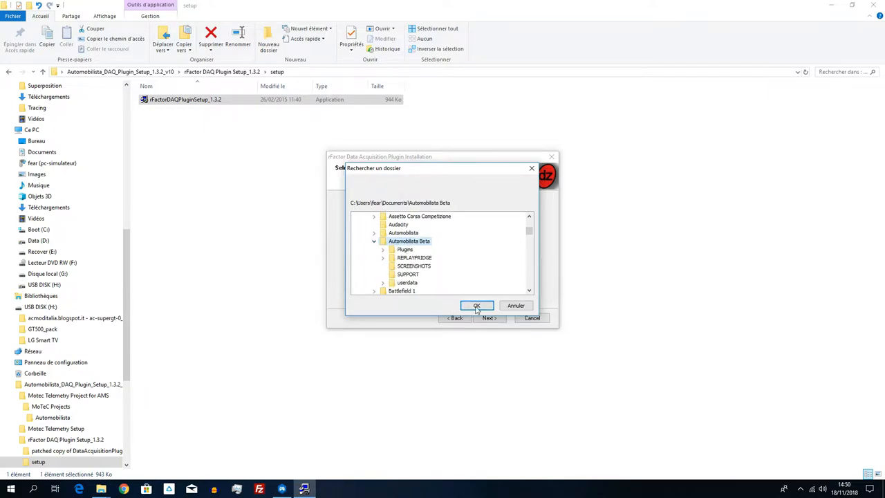
click(475, 306)
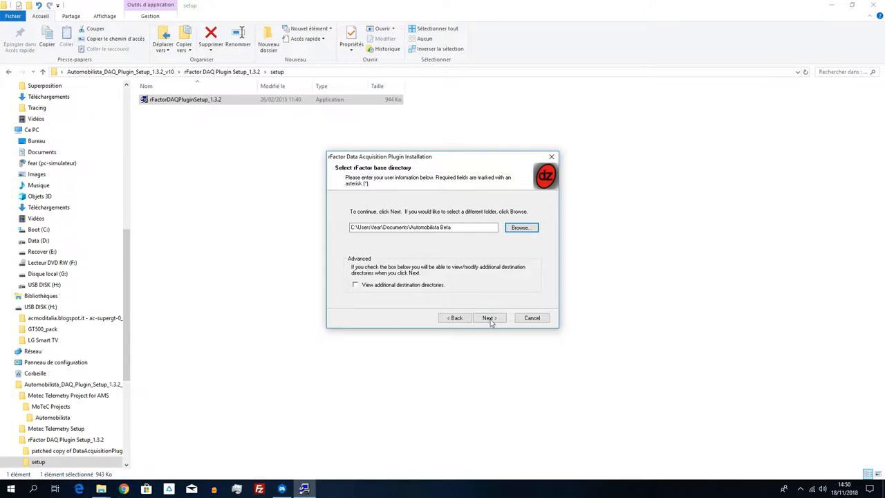
click(490, 317)
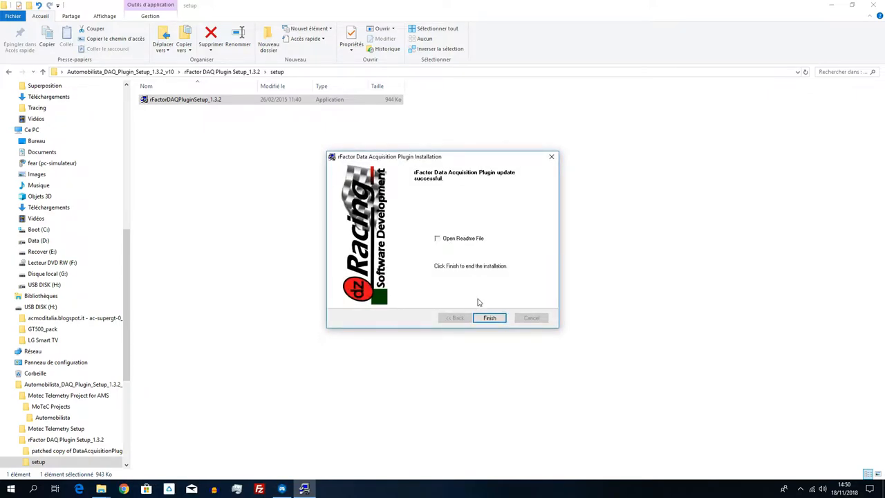
click(490, 317)
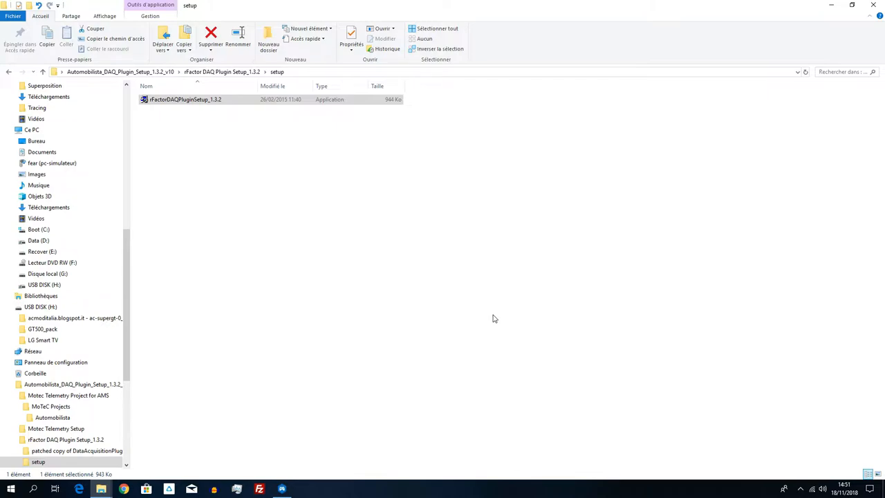
mouse_move(617, 71)
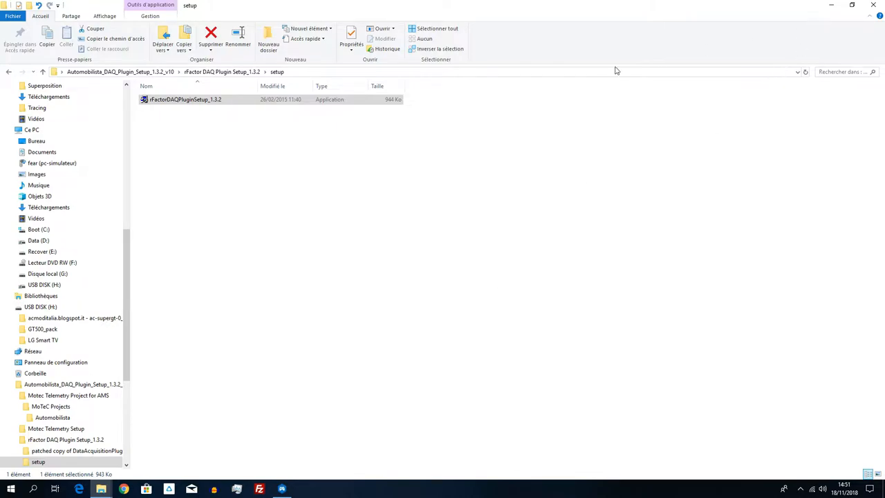
- Reach the patched copy folder and select DataAcquisitionPlugin.dll, then reveal the hidden tray icons
click(121, 72)
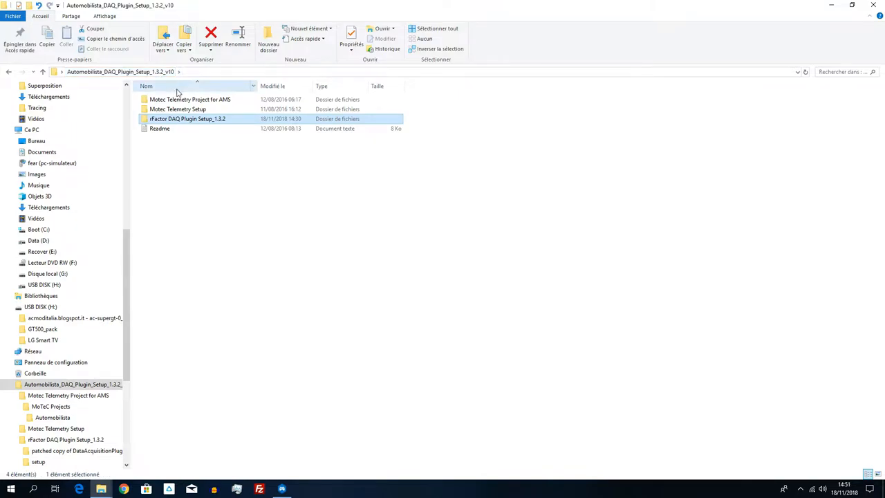
double_click(188, 119)
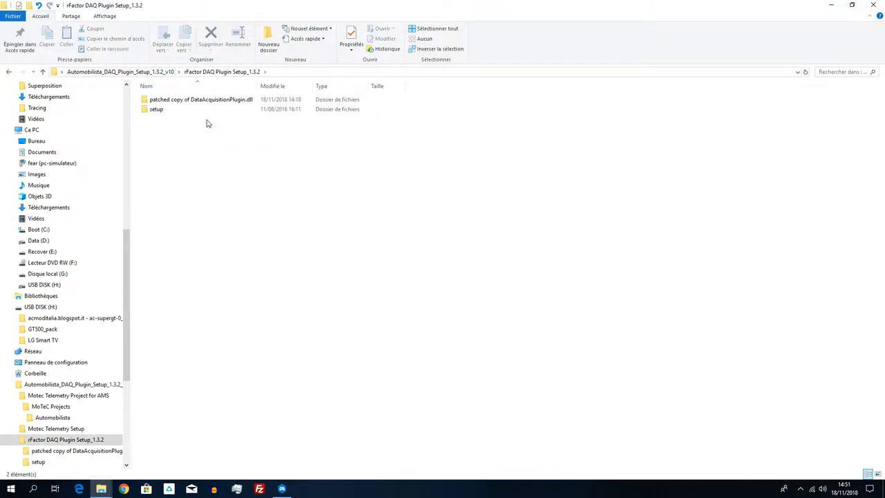
double_click(201, 100)
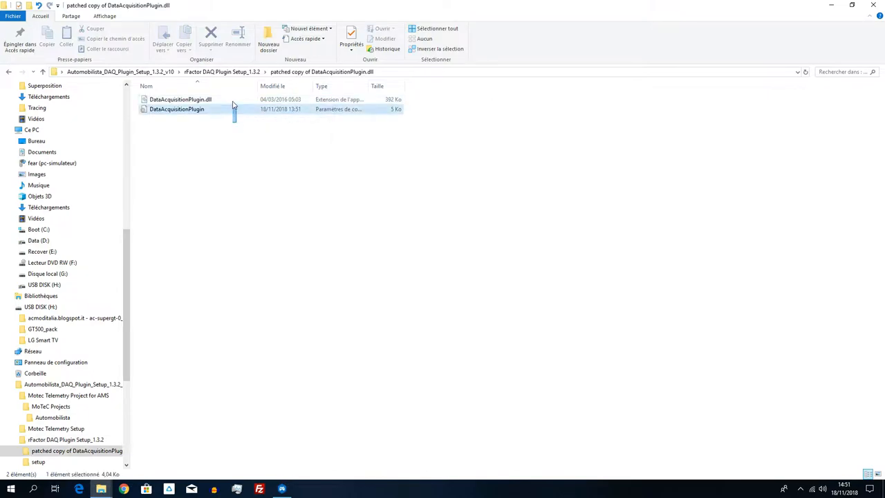
click(179, 99)
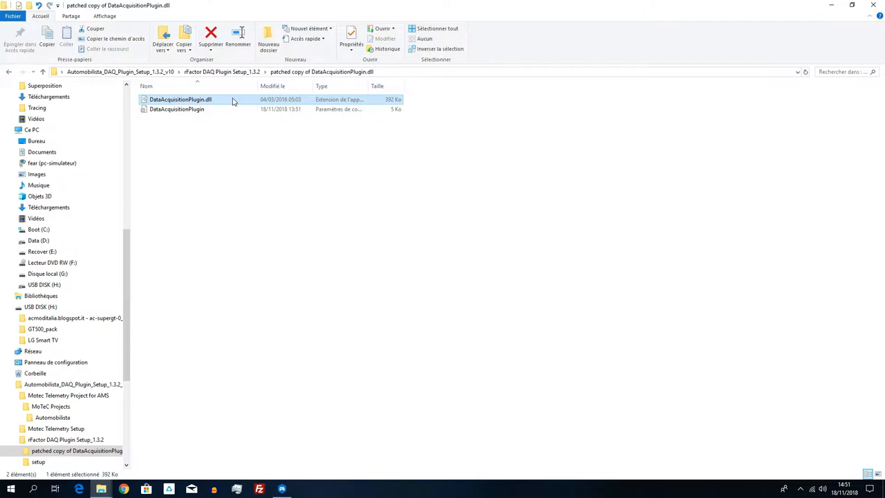
mouse_move(505, 359)
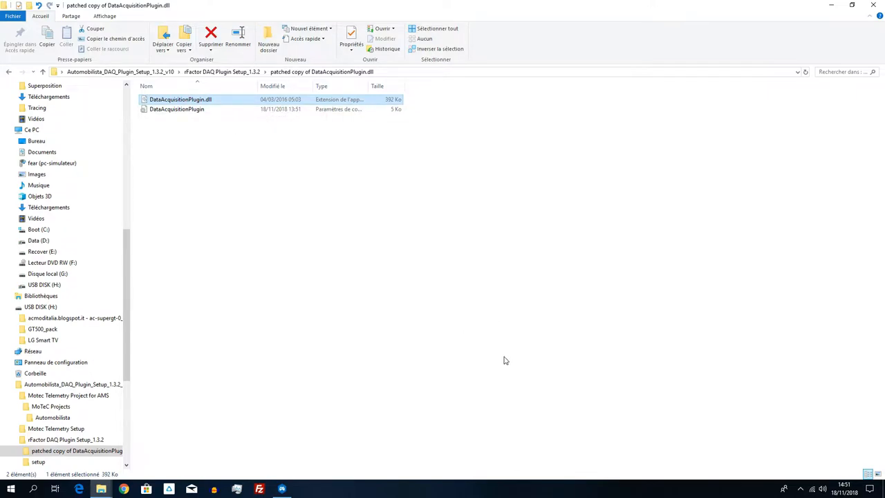
click(802, 490)
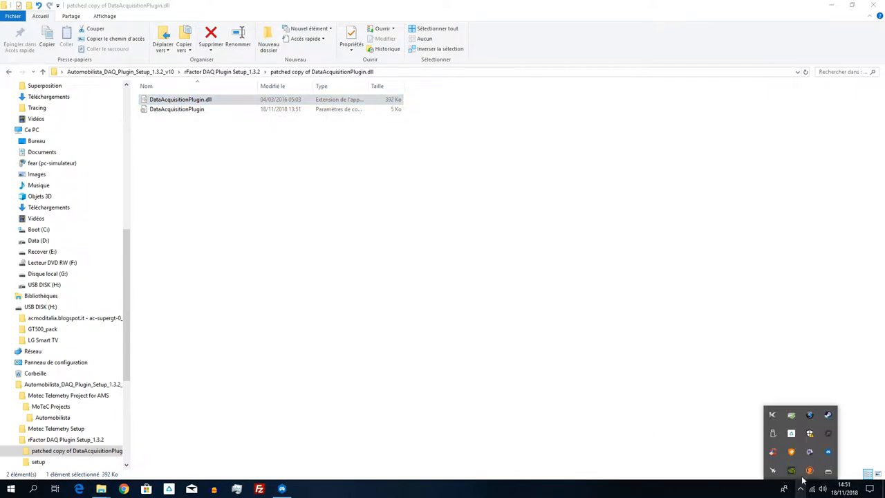
mouse_move(827, 415)
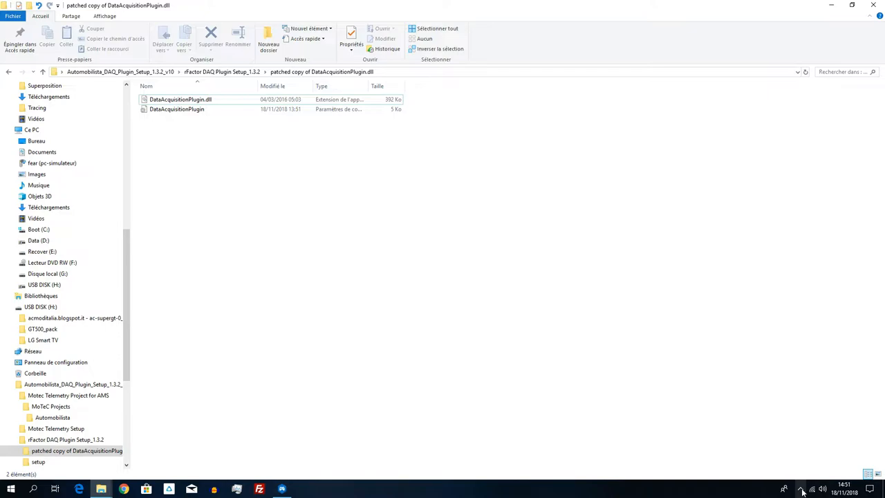
- Browse Automobilista Beta's local files from its Steam properties
click(304, 489)
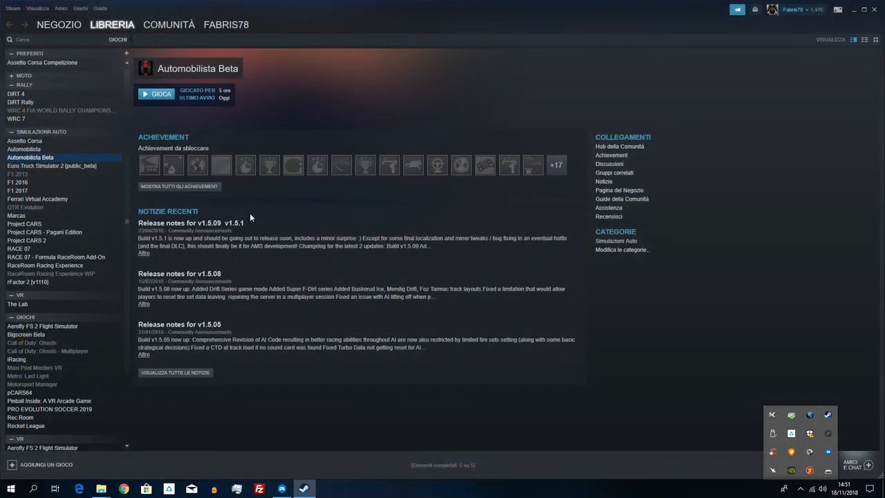
right_click(30, 158)
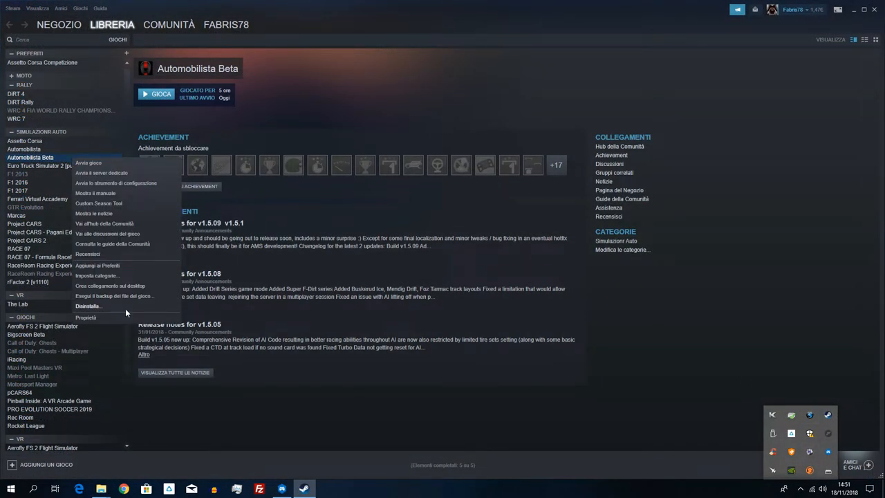
click(86, 317)
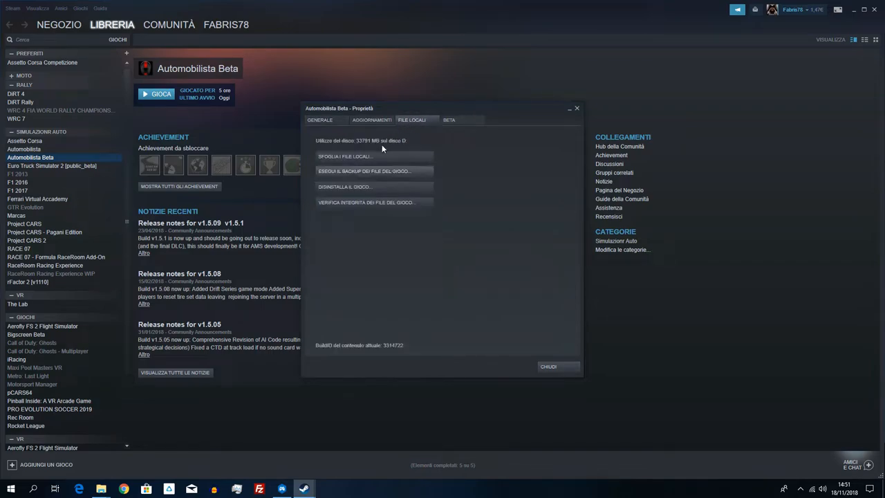
click(344, 155)
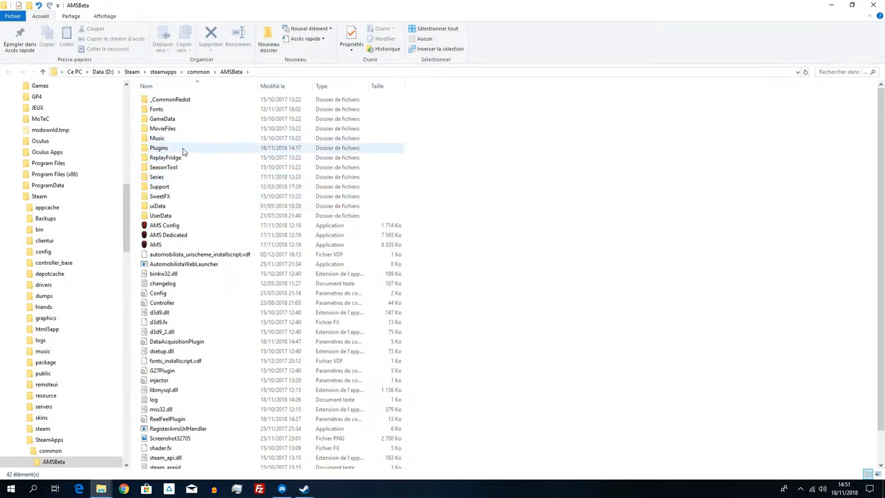
- Look through the AMSBeta install folder's root files down to the DataAcquisitionPlugin settings
double_click(157, 147)
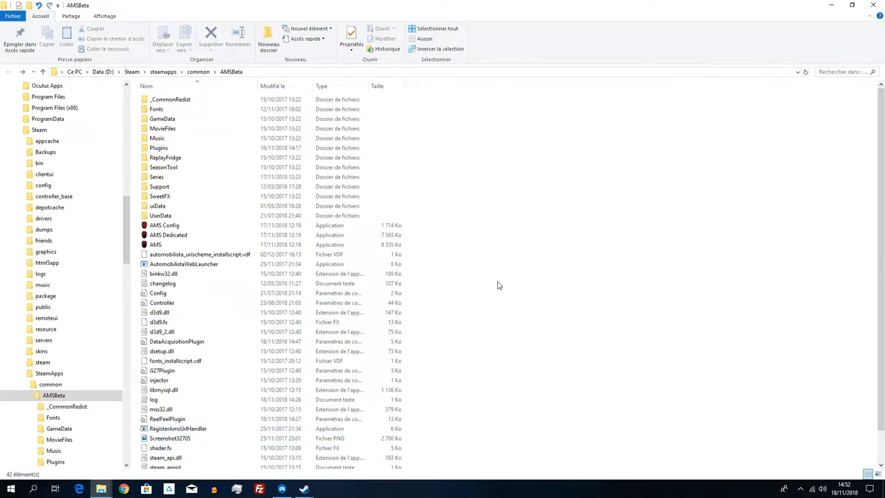
scroll(down, 3)
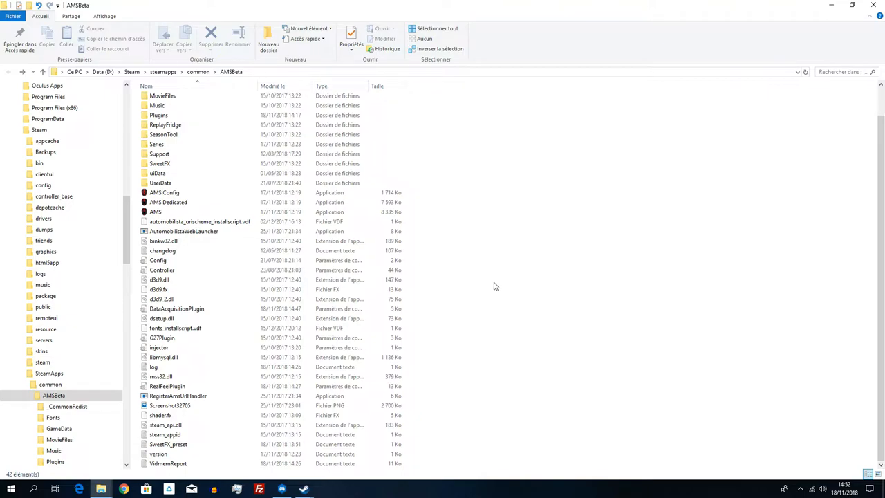
mouse_move(206, 270)
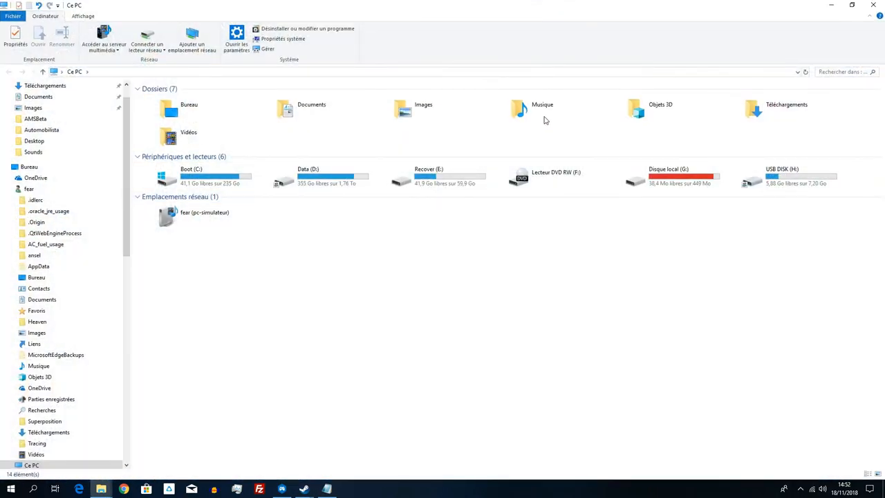
- Go into Documents\Automobilista Beta\userdata to reach the LOG folder
double_click(311, 108)
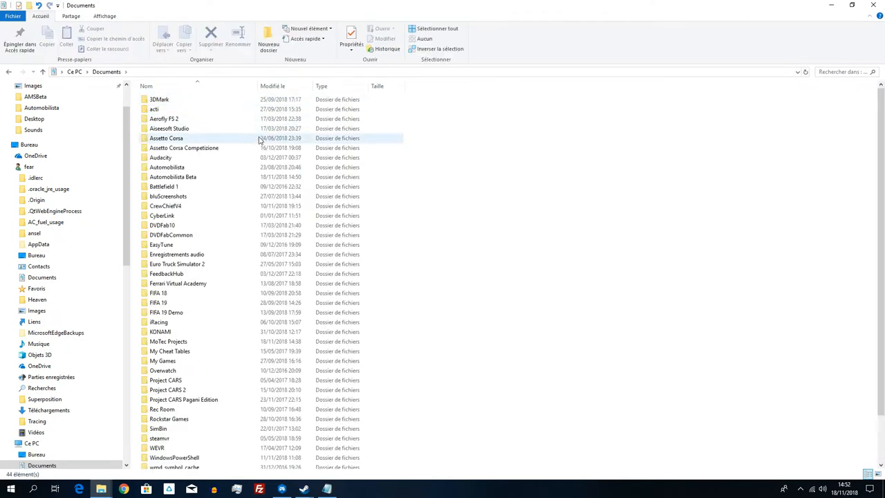
mouse_move(210, 178)
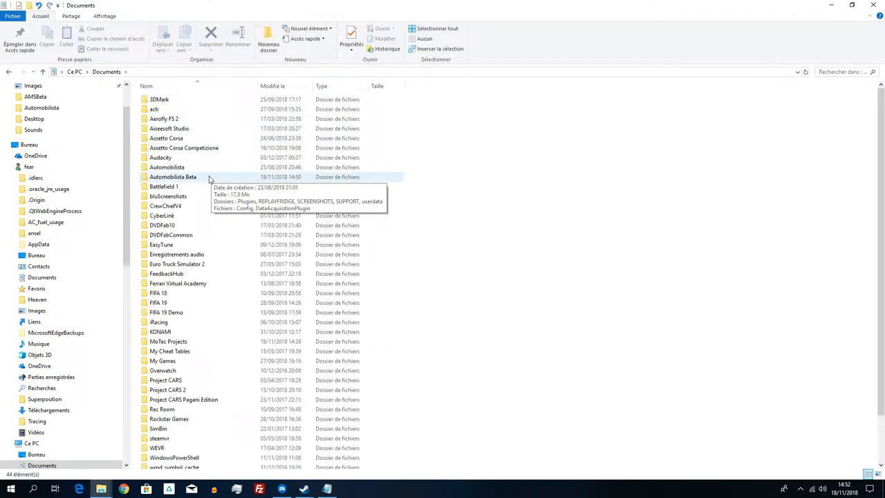
double_click(171, 177)
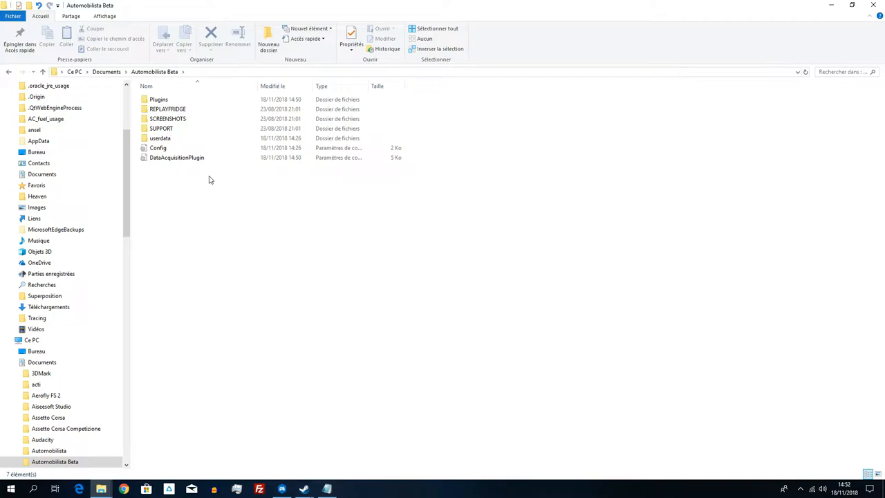
mouse_move(229, 140)
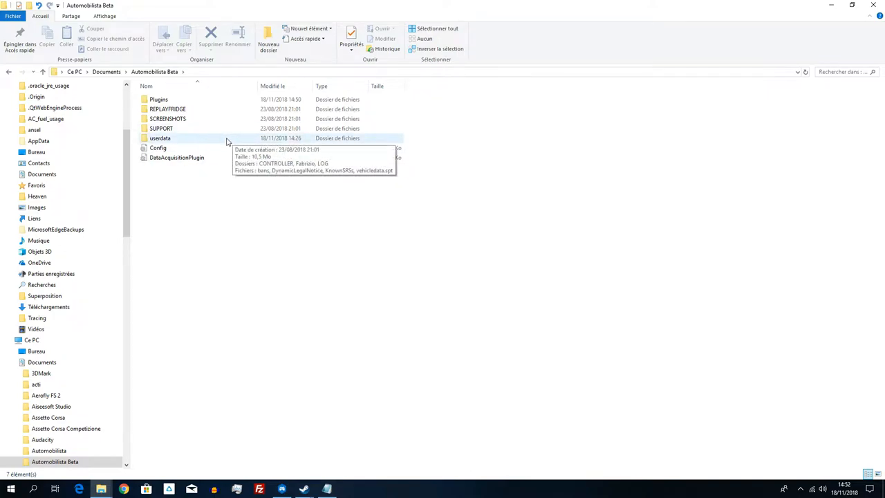
double_click(161, 138)
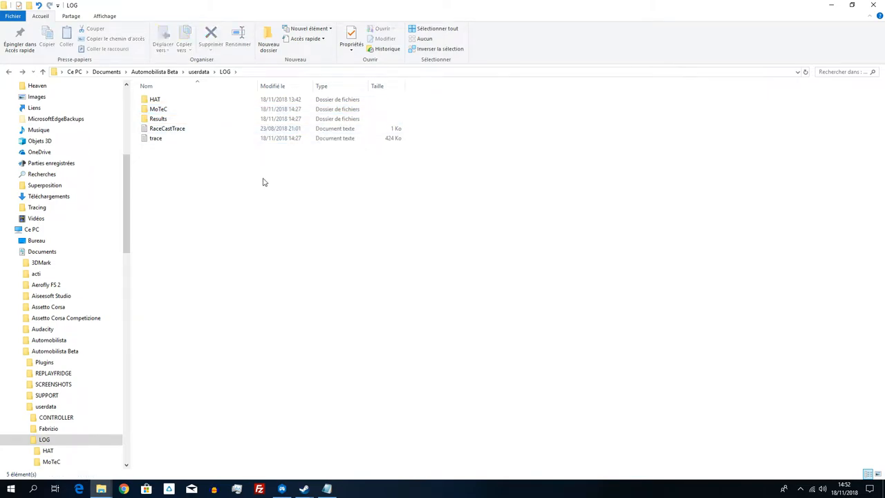
mouse_move(270, 187)
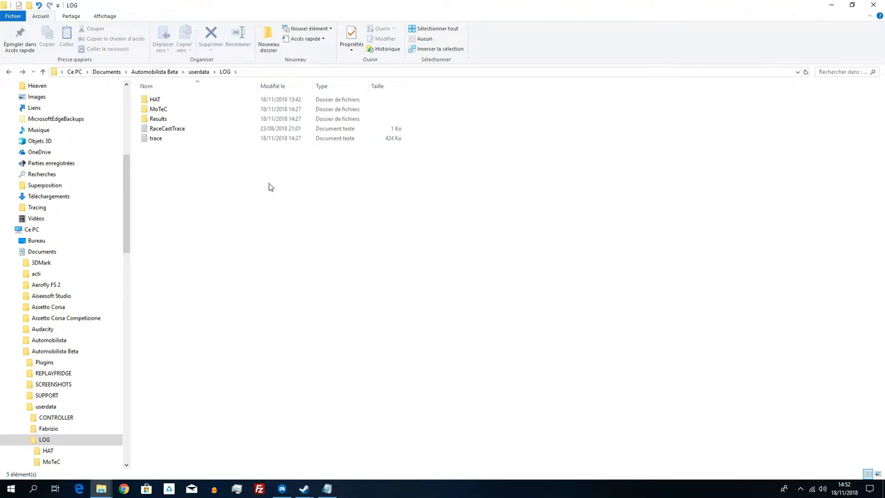
mouse_move(542, 143)
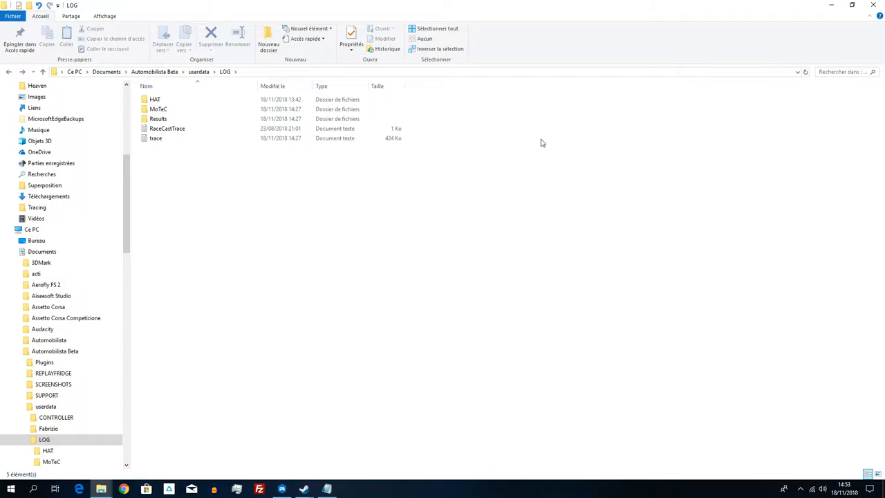
mouse_move(637, 128)
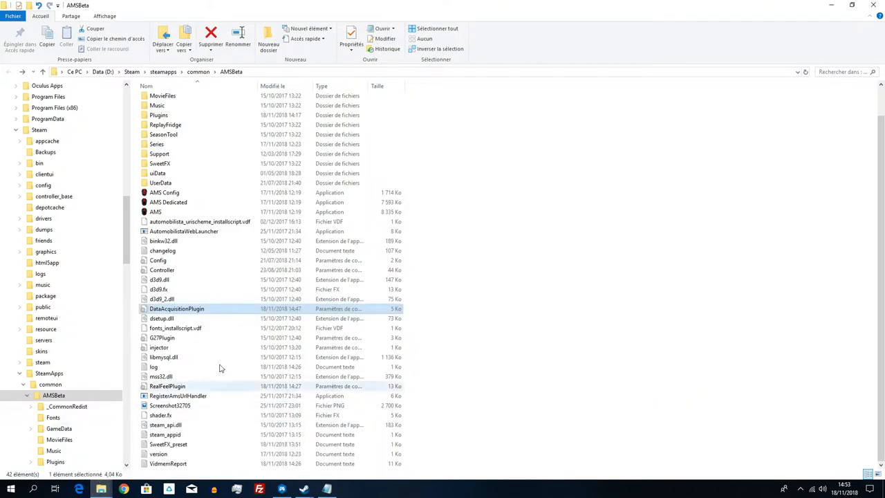
mouse_move(517, 214)
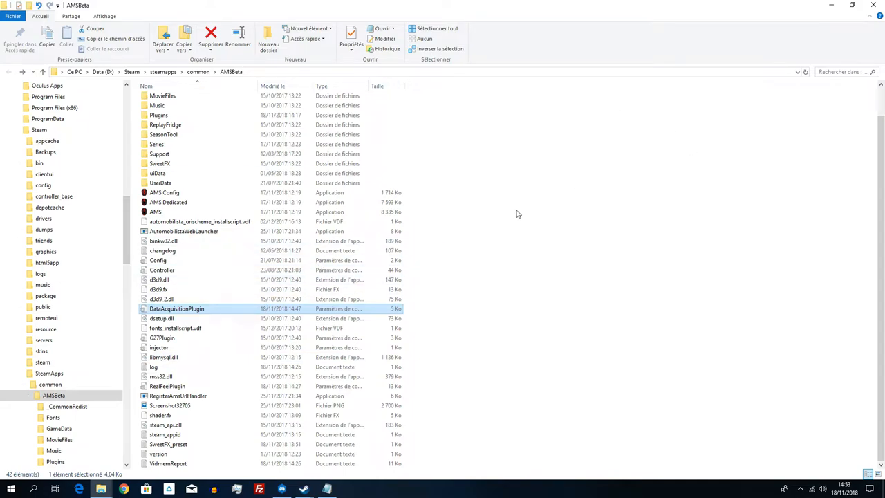
mouse_move(450, 214)
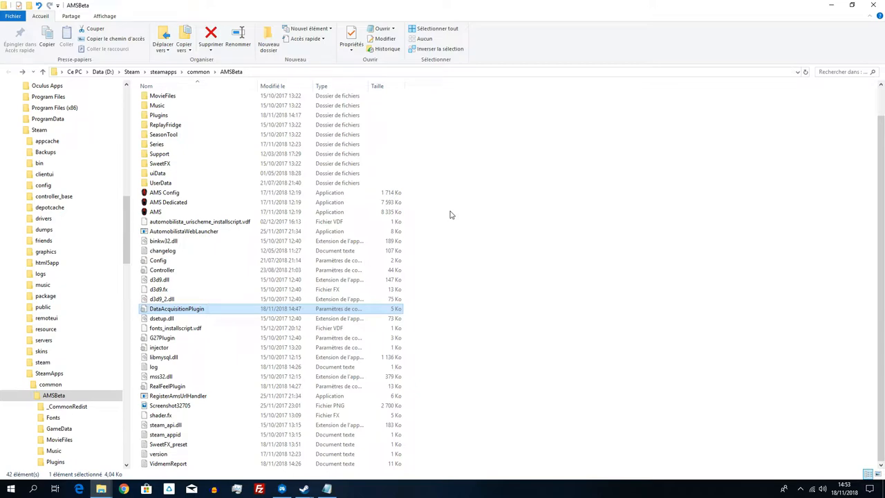
mouse_move(240, 333)
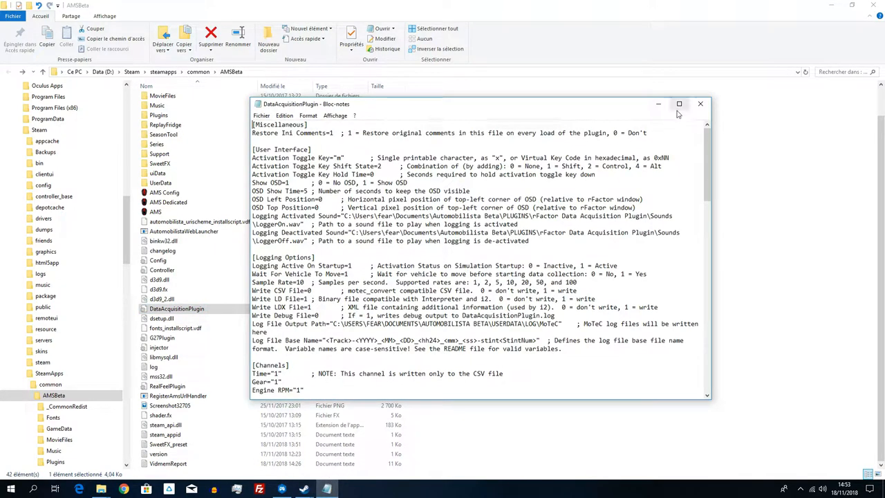
- Maximize Notepad and review the User Interface and Logging Options lines, marking Logging Active On Startup
click(679, 104)
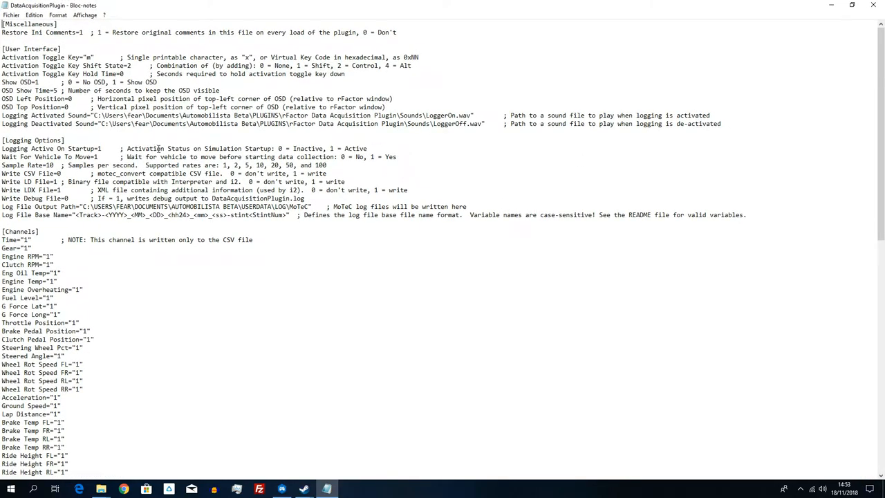
double_click(44, 57)
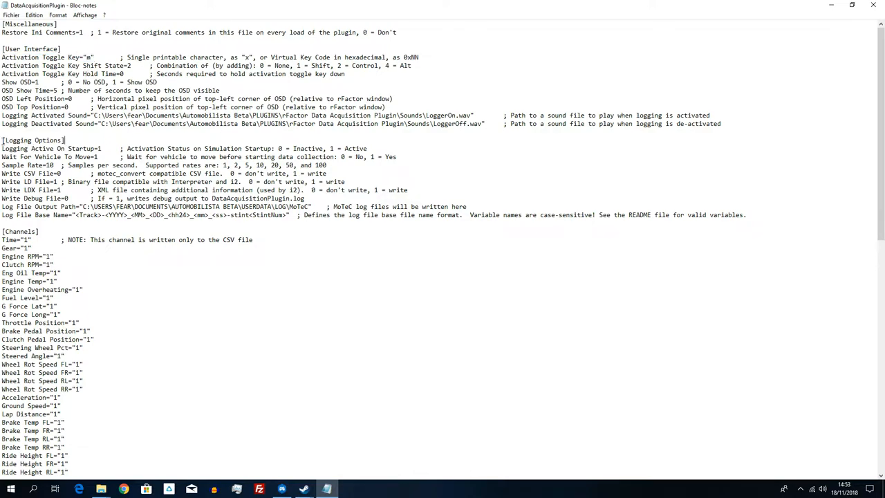
double_click(33, 140)
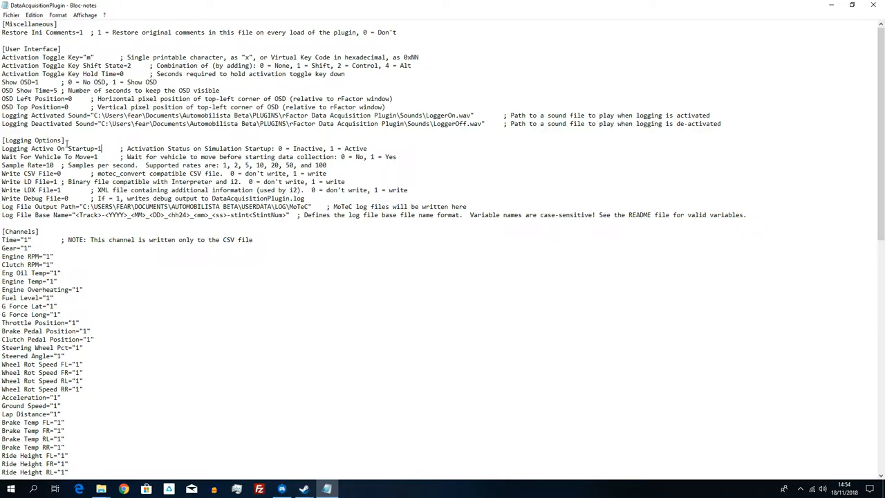
double_click(21, 117)
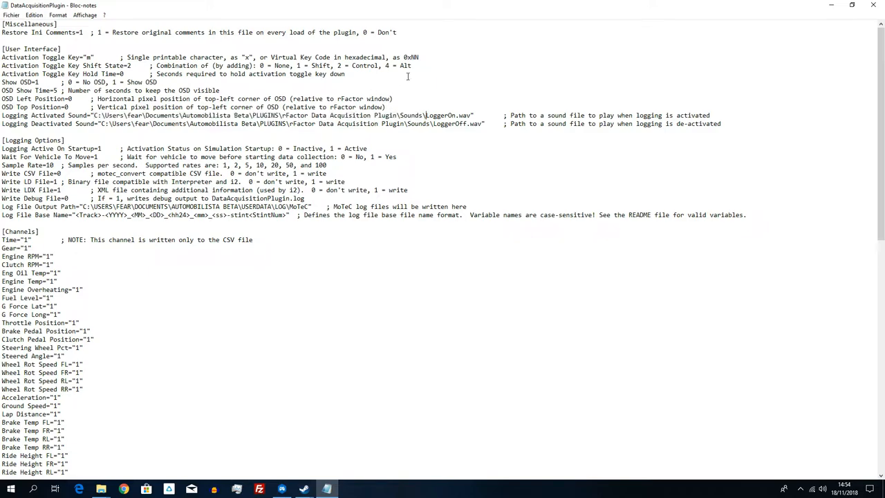
mouse_move(476, 107)
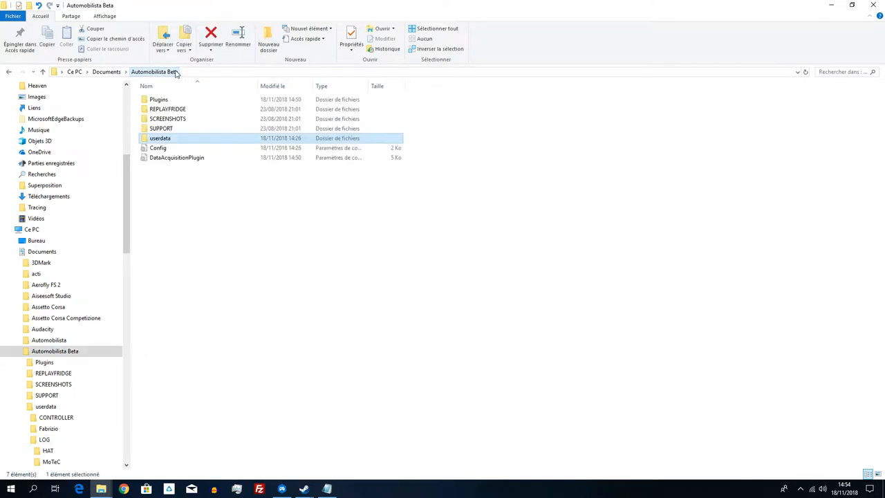
- Reach the plugin's Sounds folder, play LoggerOn and LoggerOff, and close Groove Music
double_click(158, 99)
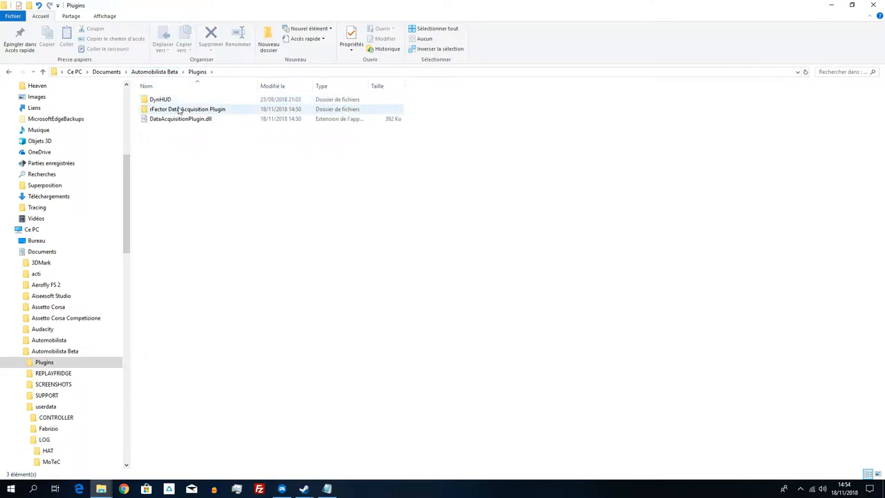
click(188, 108)
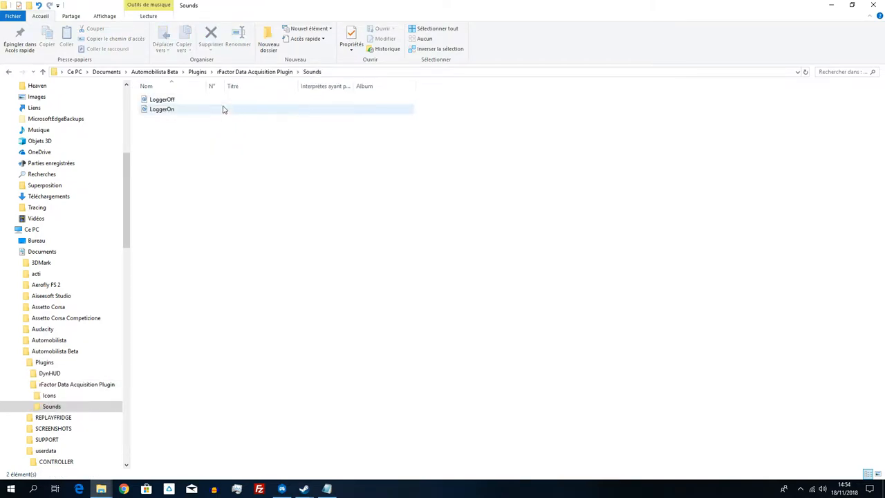
double_click(162, 109)
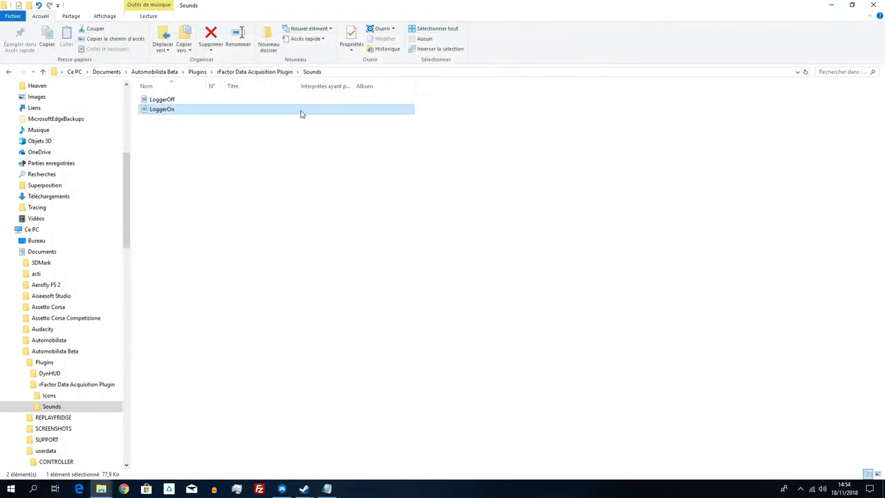
double_click(162, 99)
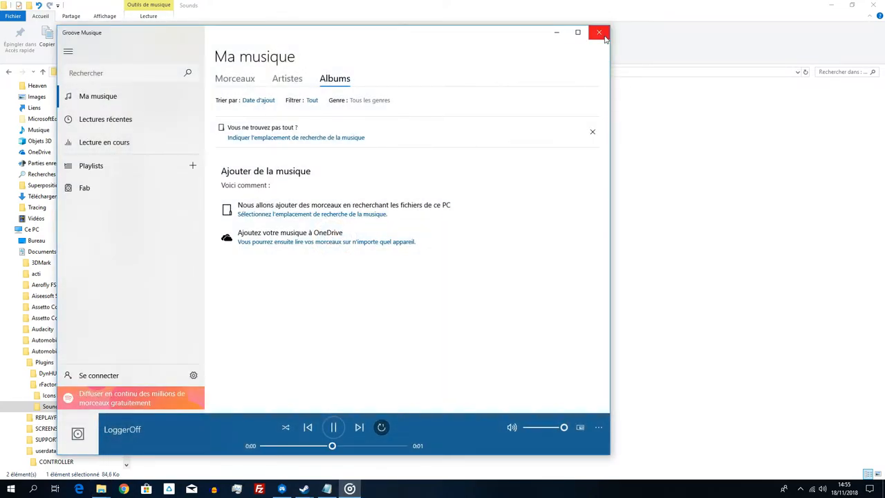
click(599, 33)
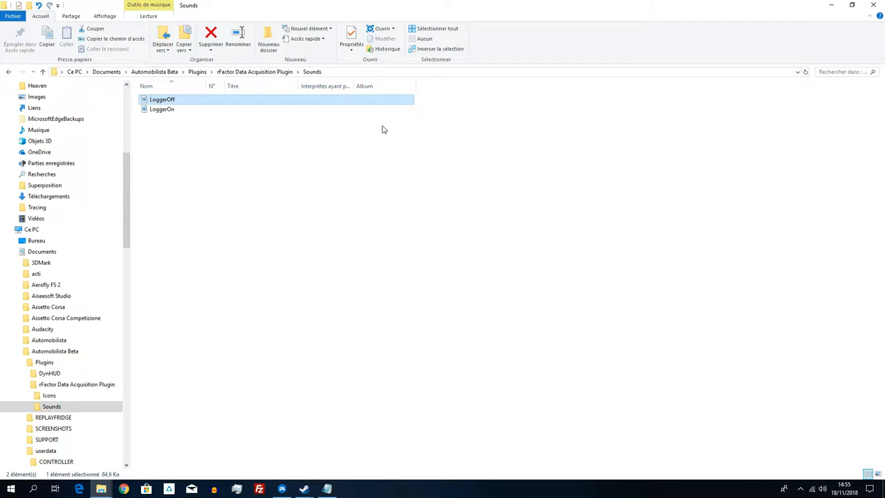
mouse_move(405, 124)
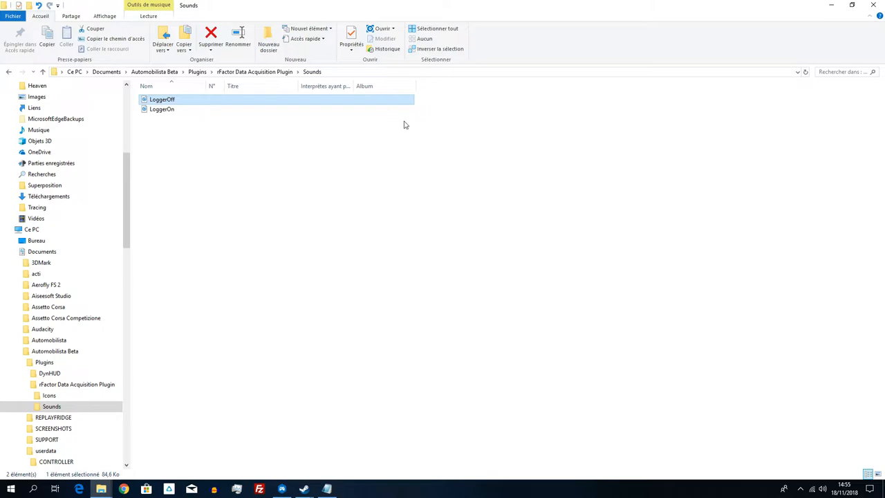
mouse_move(331, 473)
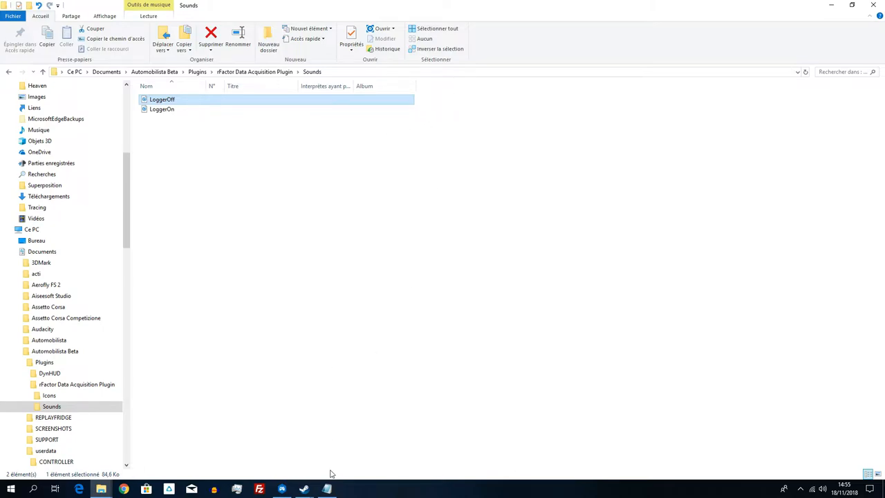
- Switch windows to take the Sounds folder path back to the settings file in Notepad
click(326, 489)
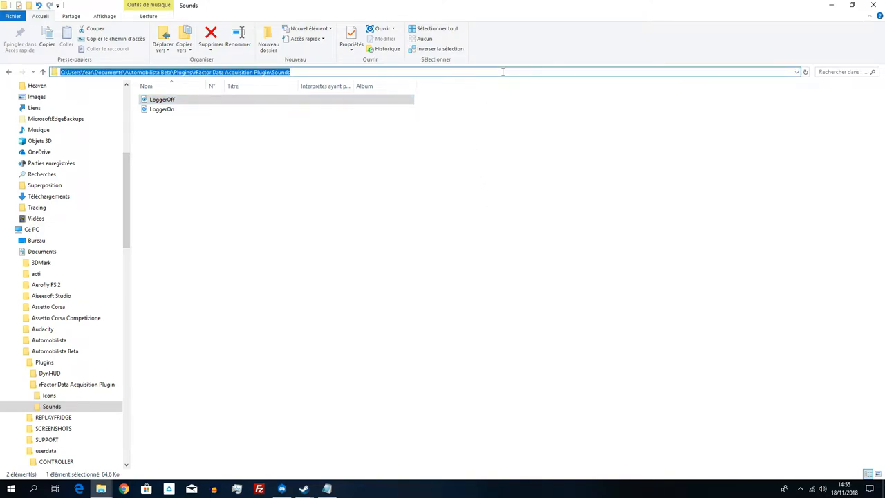
mouse_move(326, 473)
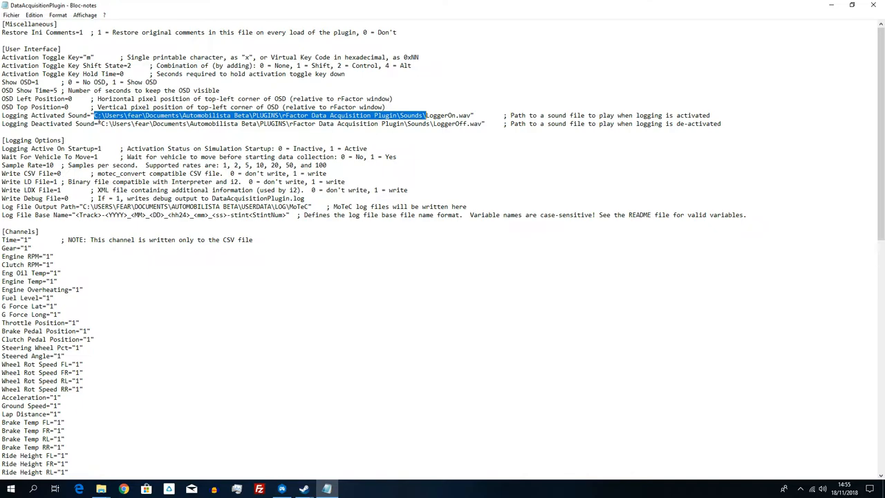
- Paste the Sounds folder path into Logging Activated Sound and end it with LoggerOn.wav
right_click(276, 117)
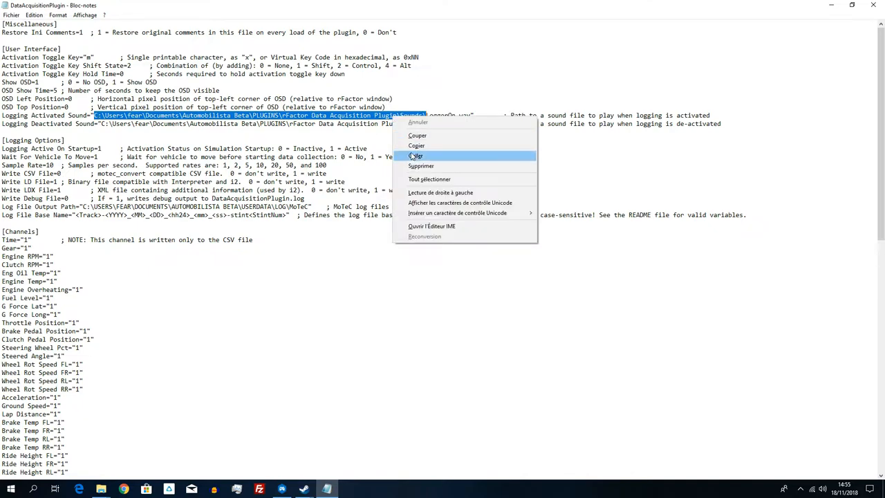
click(417, 155)
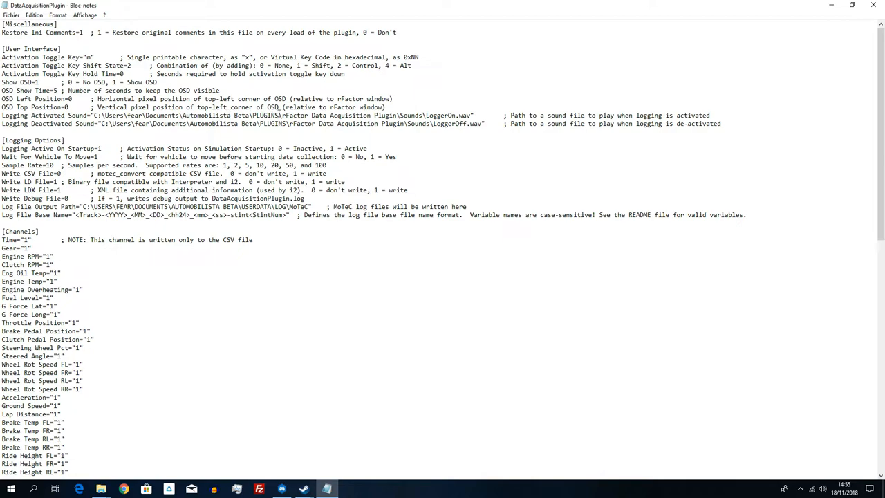
click(395, 157)
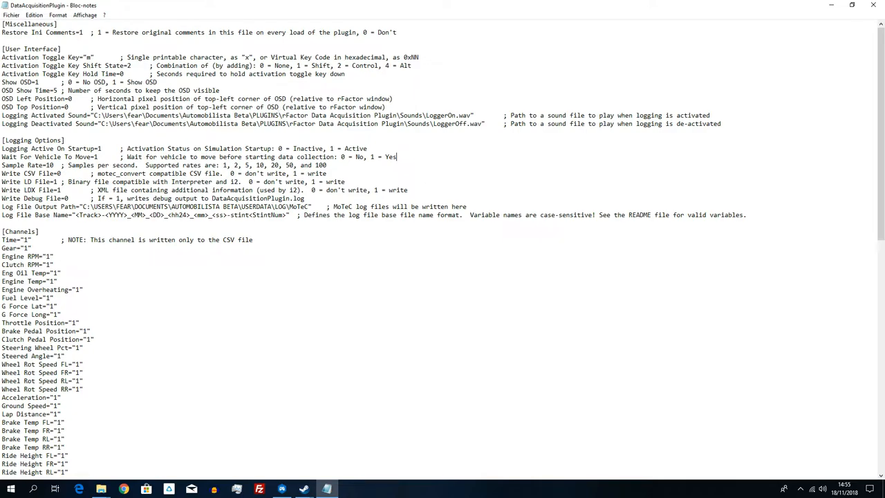
scroll(down, 3)
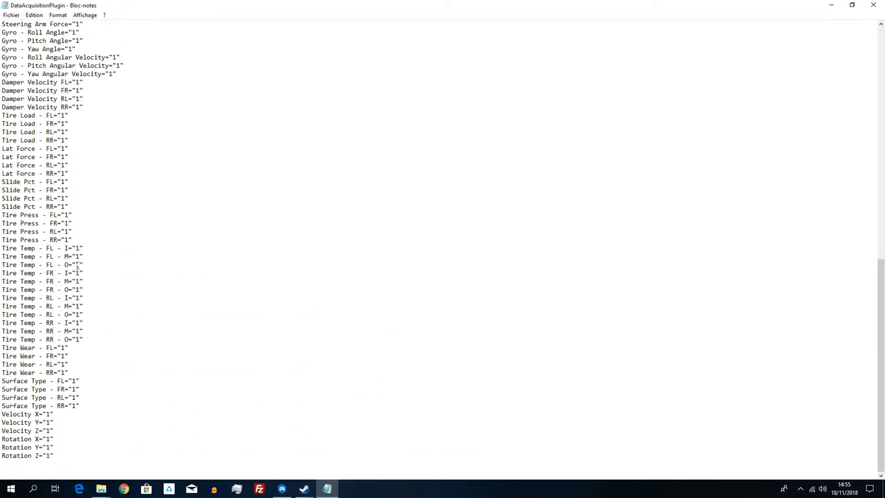
scroll(up, 3)
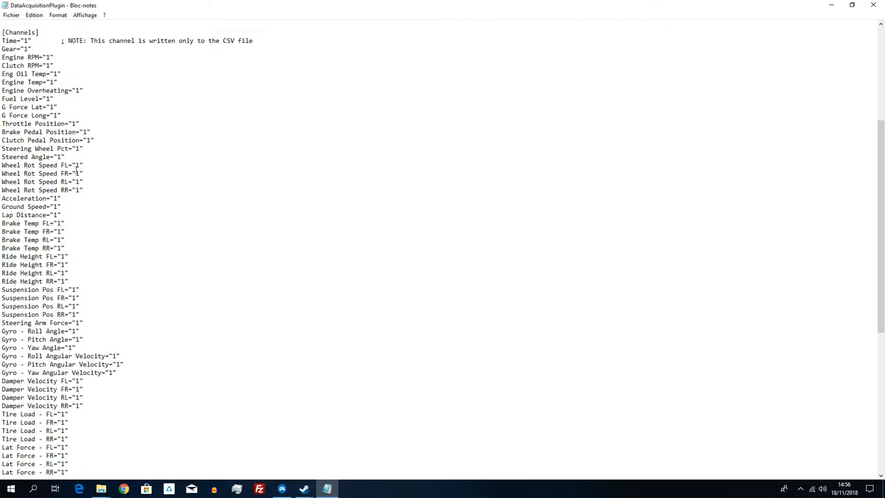
scroll(up, 3)
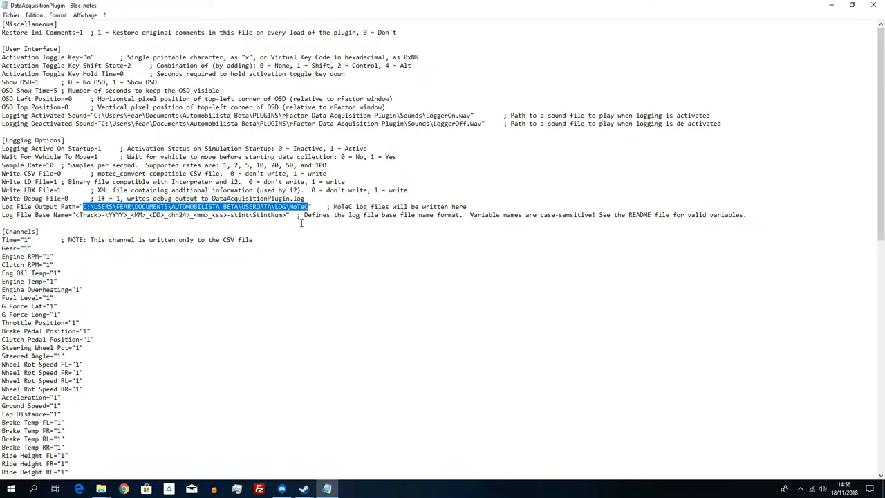
mouse_move(174, 365)
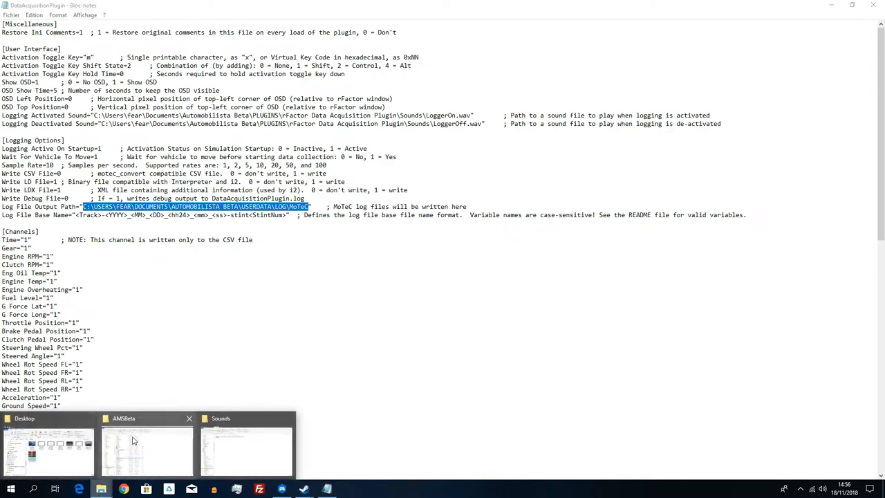
- Browse Documents > Automobilista Beta > userdata into the LOG folder's MoTeC directory
click(147, 449)
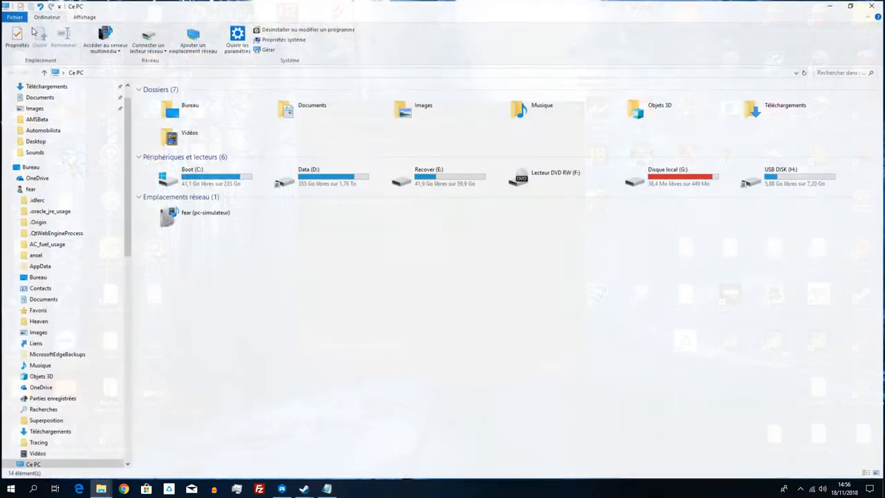
double_click(313, 111)
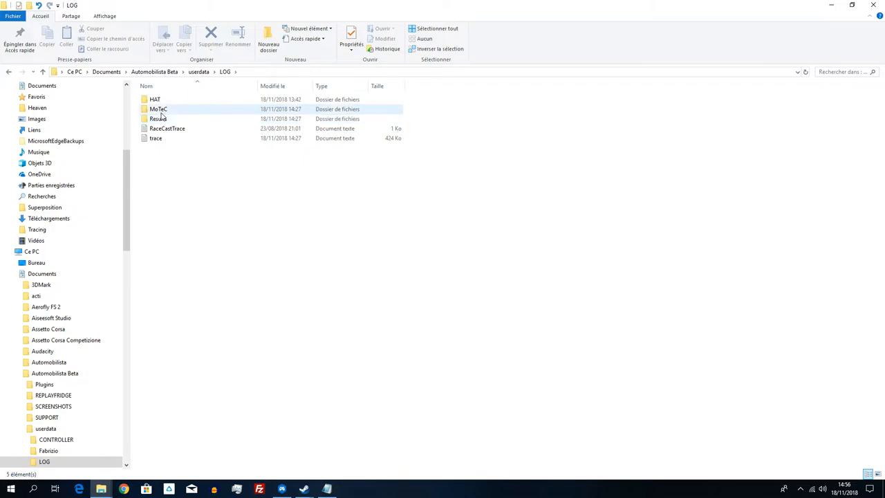
double_click(158, 108)
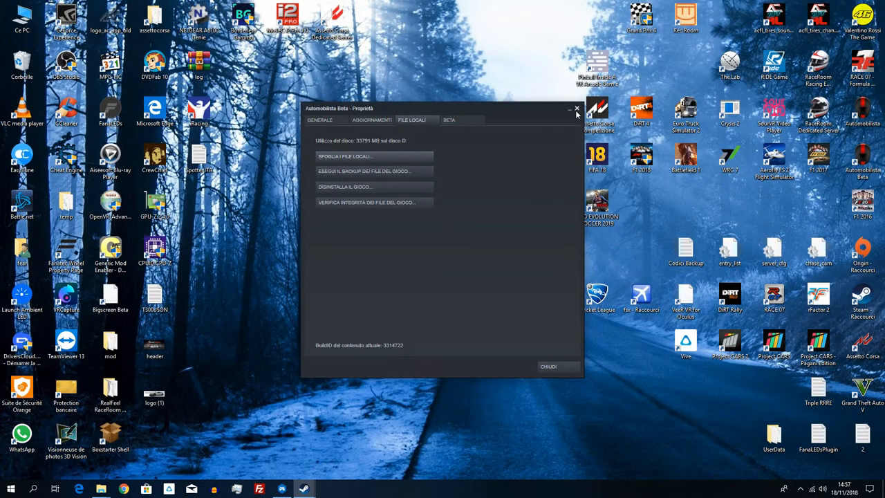
- Close the Automobilista Beta Properties window, leaving the desktop
click(575, 108)
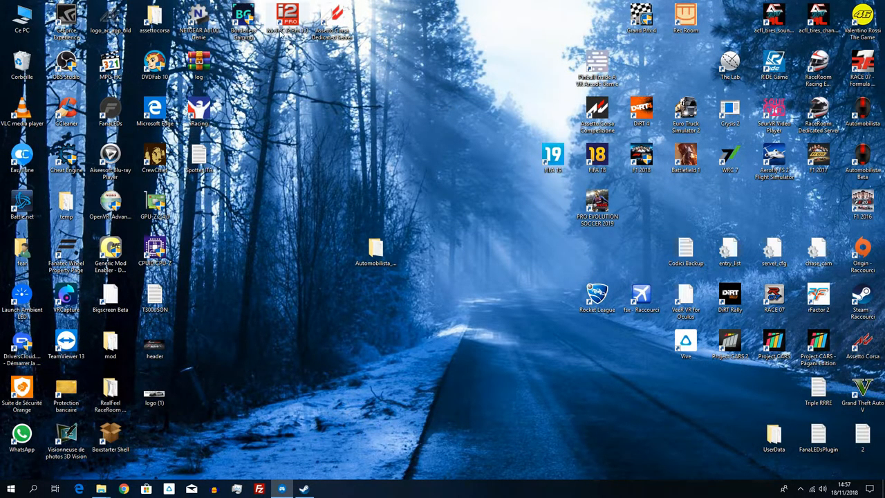
- Launch MoTeC i2 Pro, create the Circuit 4 project with defaults and reach Open Log File
double_click(288, 14)
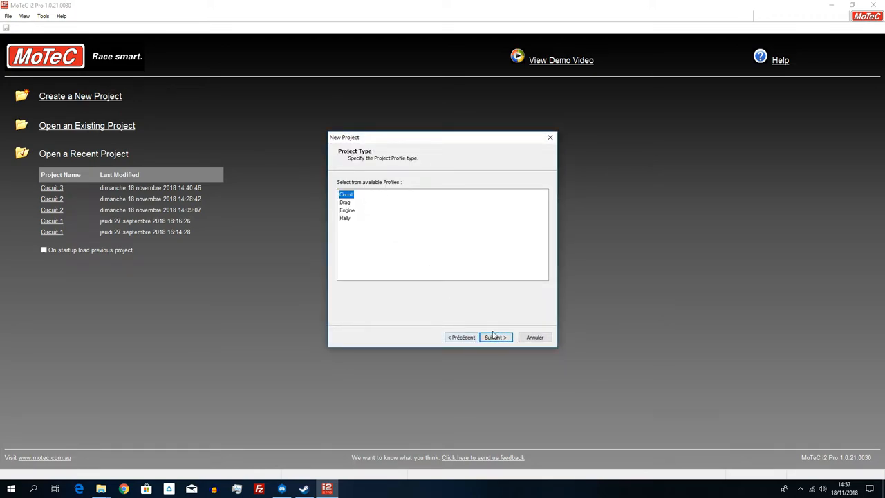
click(495, 338)
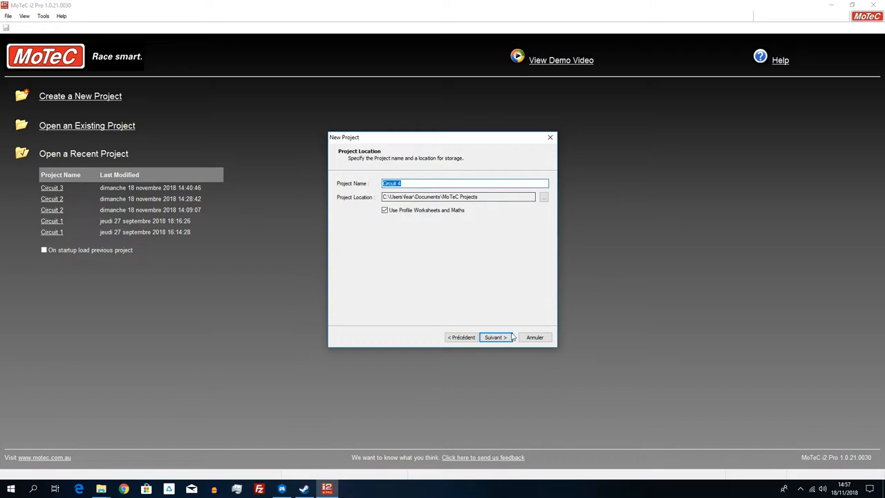
click(494, 338)
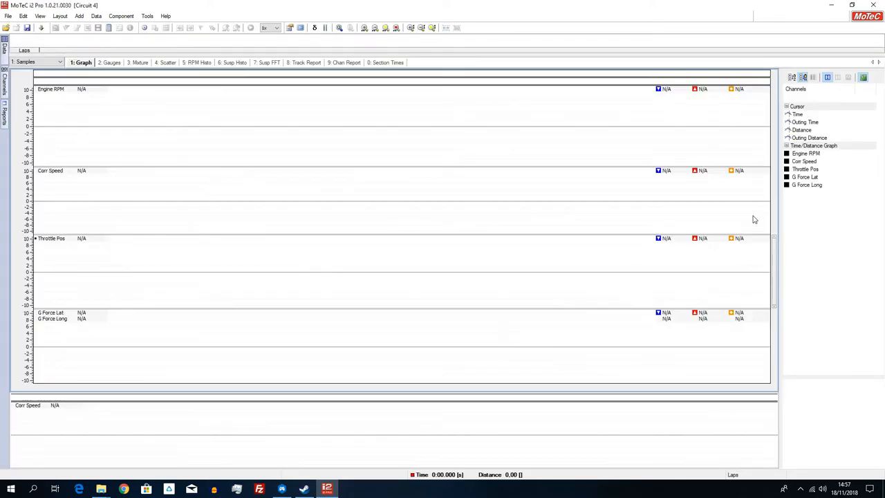
mouse_move(86, 91)
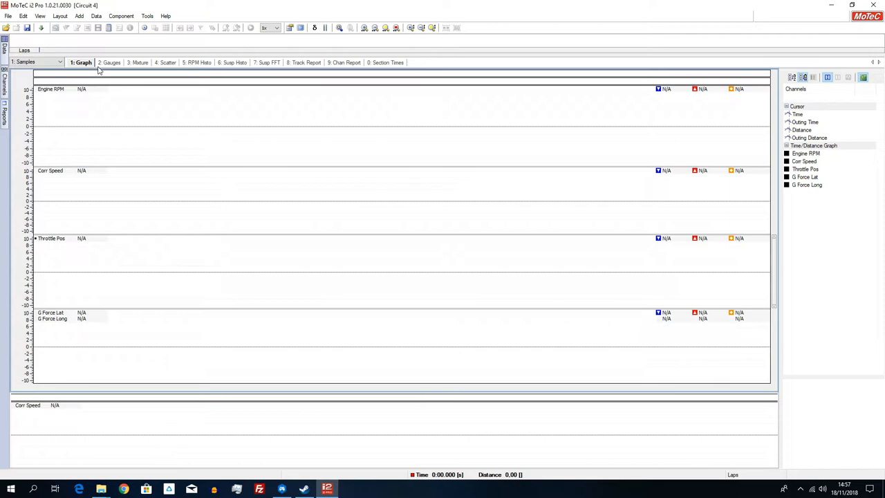
click(8, 16)
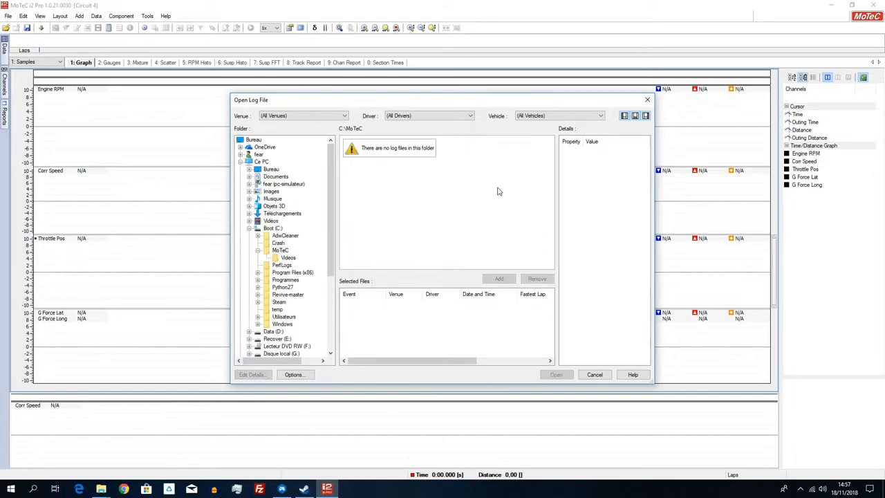
mouse_move(332, 216)
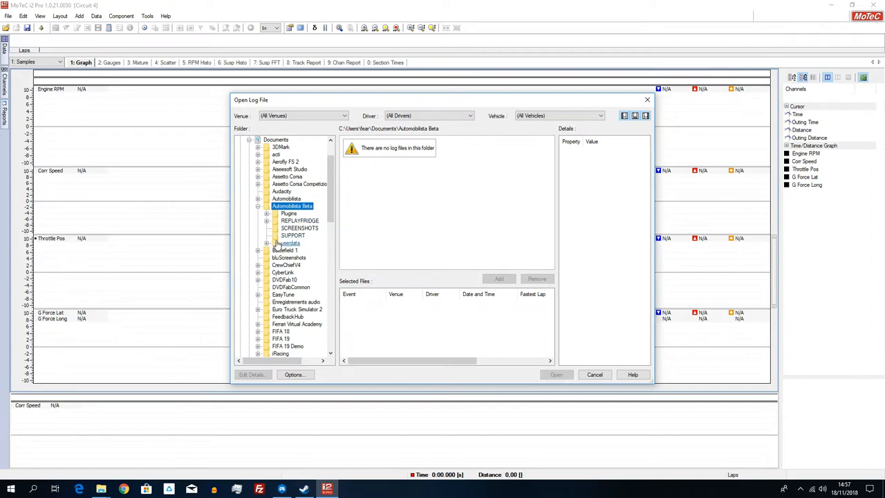
- Load the Imola 2018 log from userdata > LOG > MoTeC into the graphs
click(268, 244)
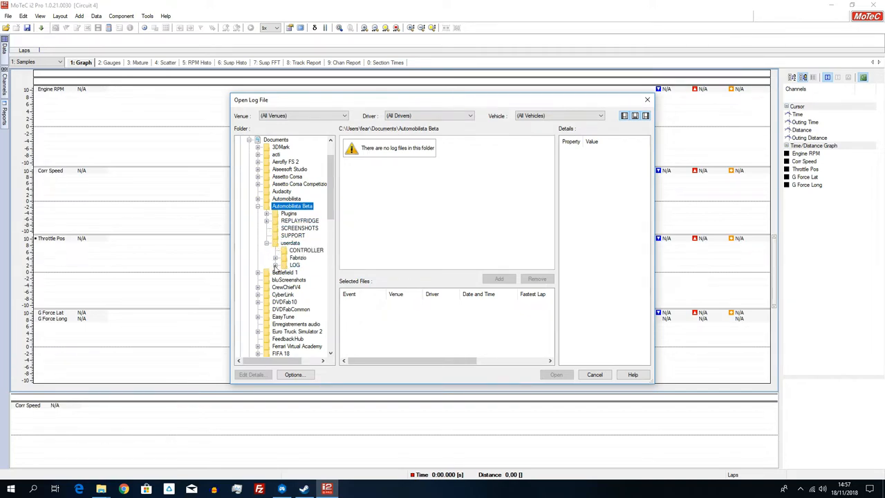
click(307, 279)
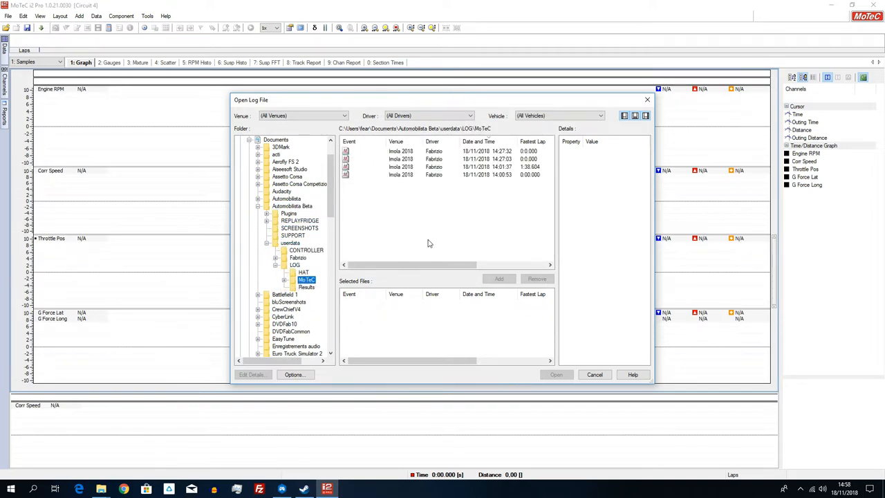
mouse_move(413, 173)
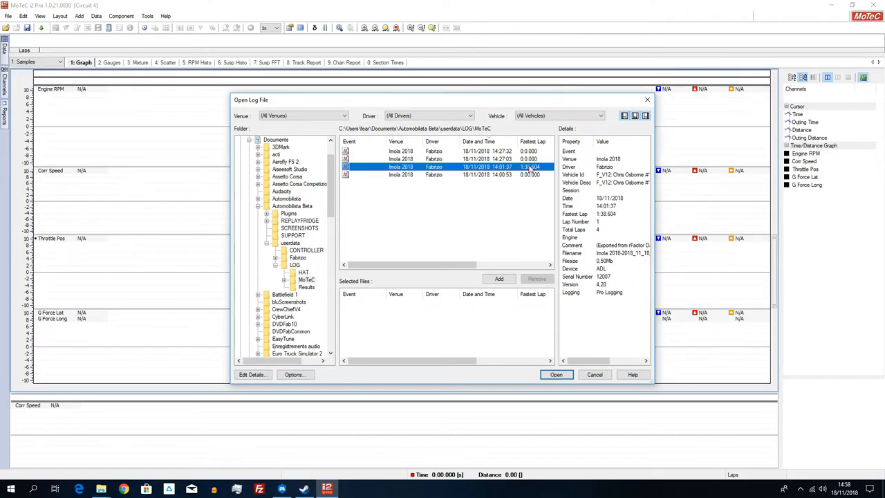
click(556, 374)
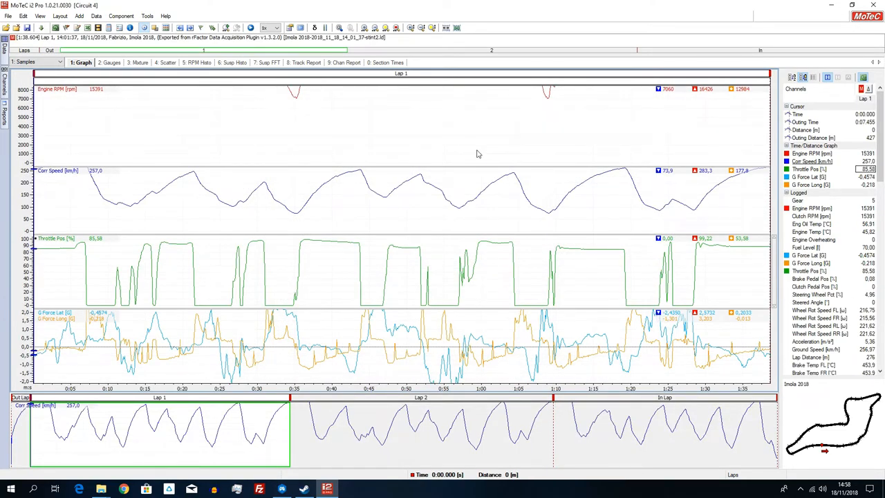
mouse_move(427, 196)
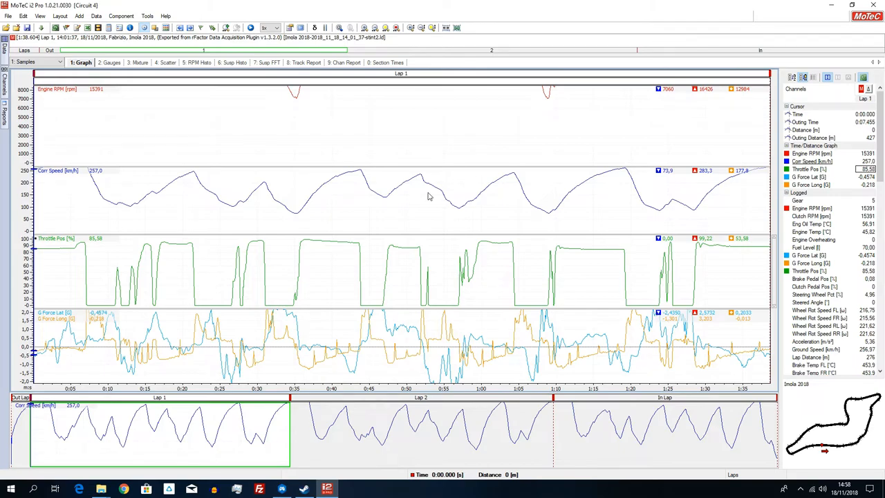
mouse_move(393, 192)
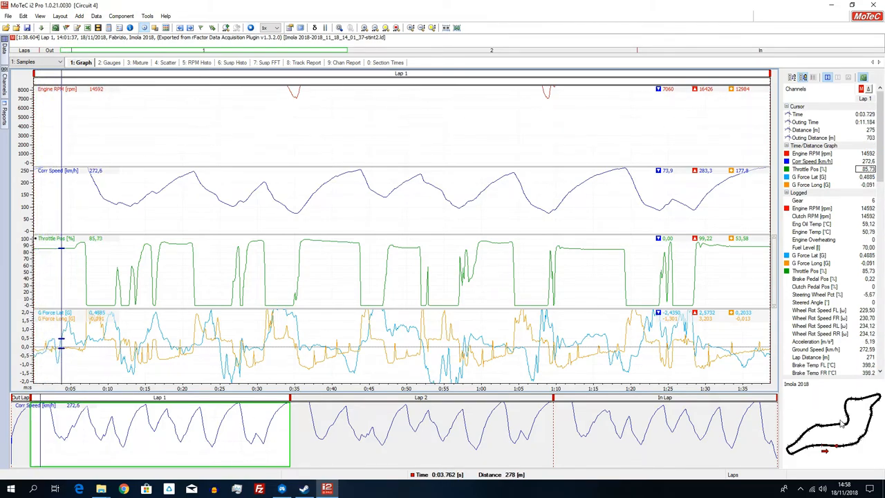
- Review the Gauges, Mixture, Section Times and Track Report worksheets, ending on the track map
click(500, 221)
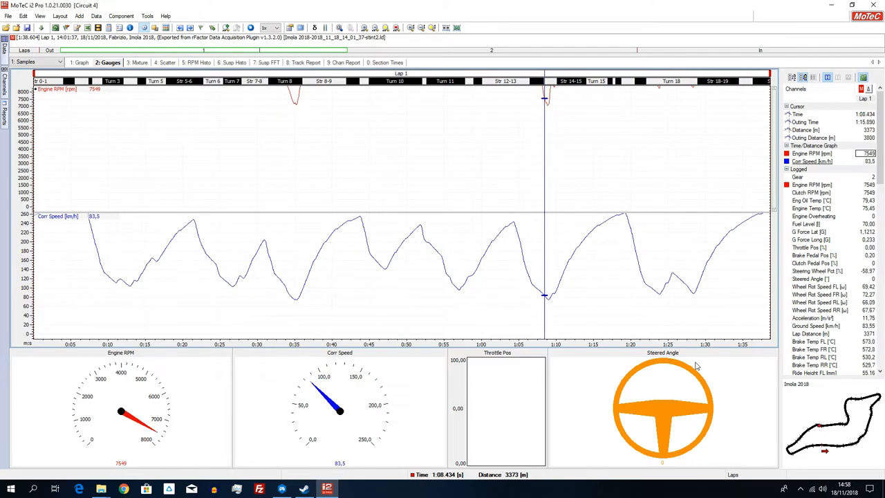
click(140, 62)
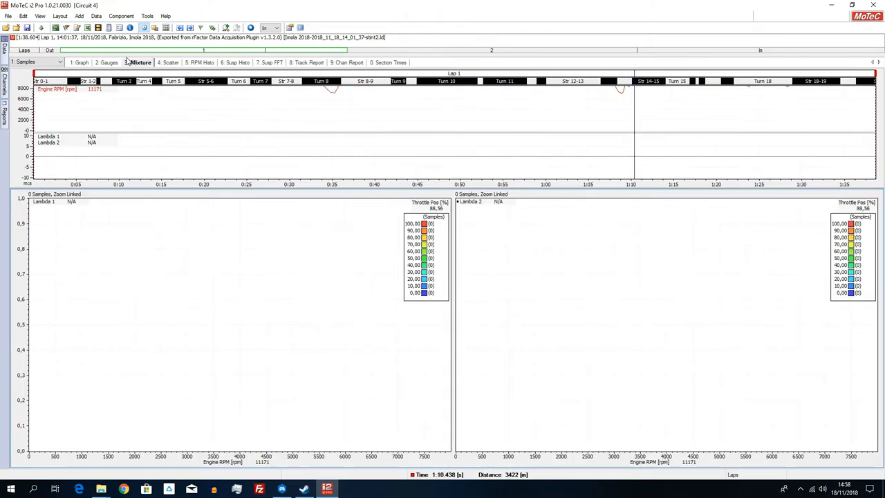
click(108, 62)
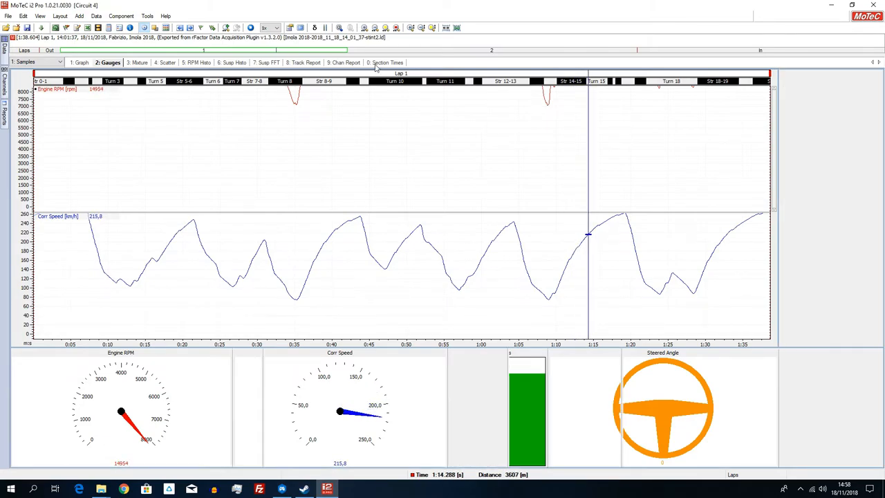
click(385, 63)
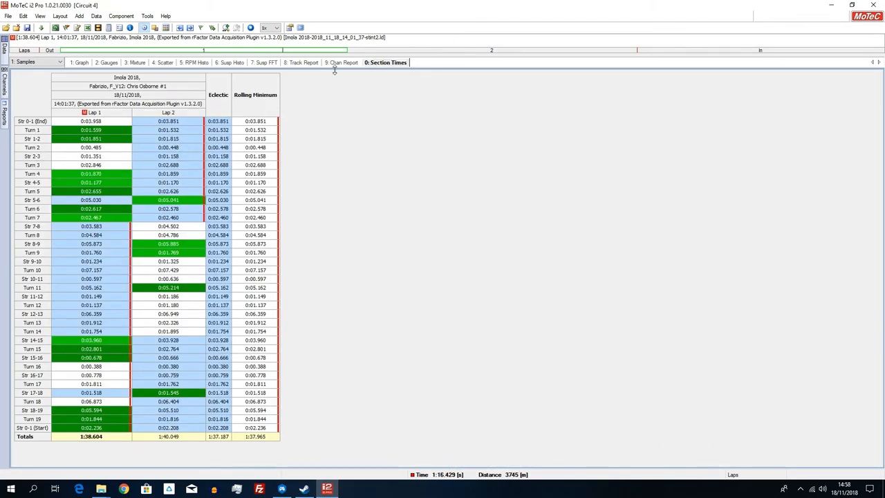
click(302, 62)
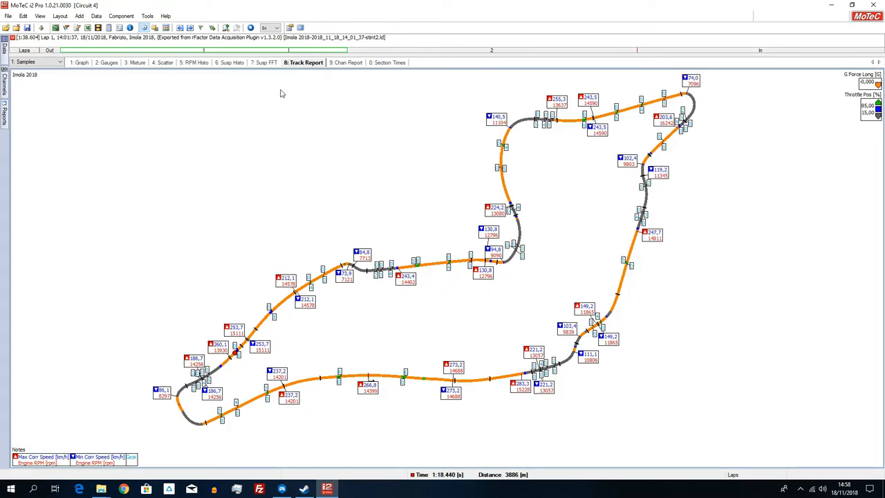